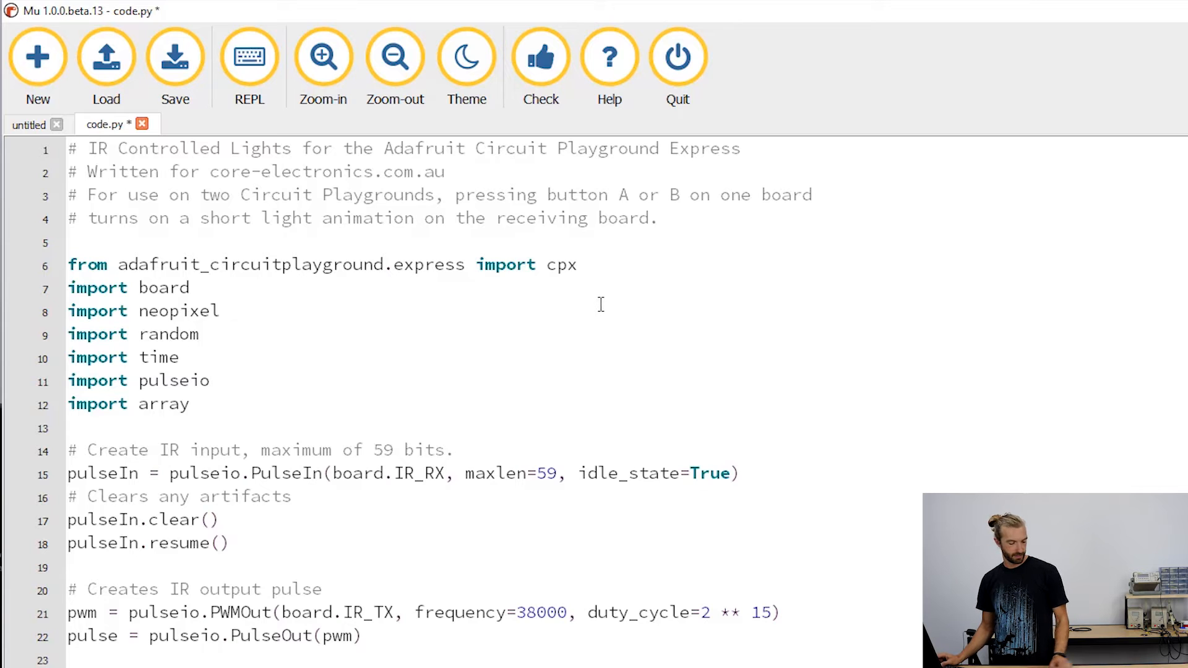
mouse_move(27, 212)
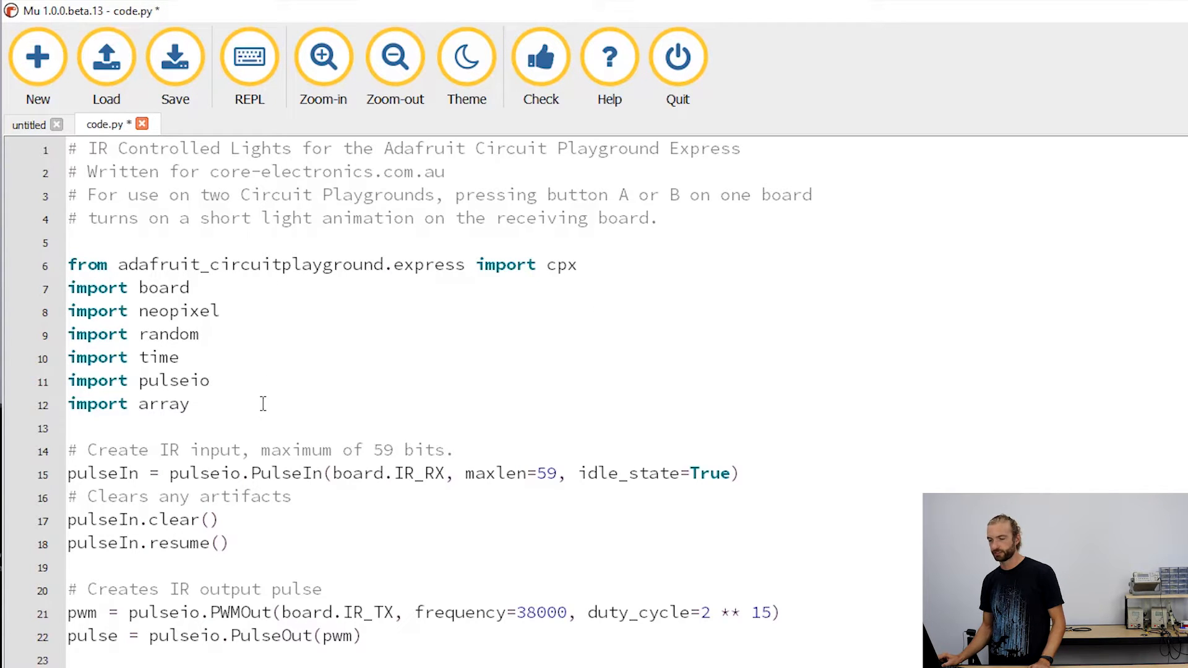
Highlight the import pulseio line at the top of code.py
left_click_drag(68, 264, 191, 404)
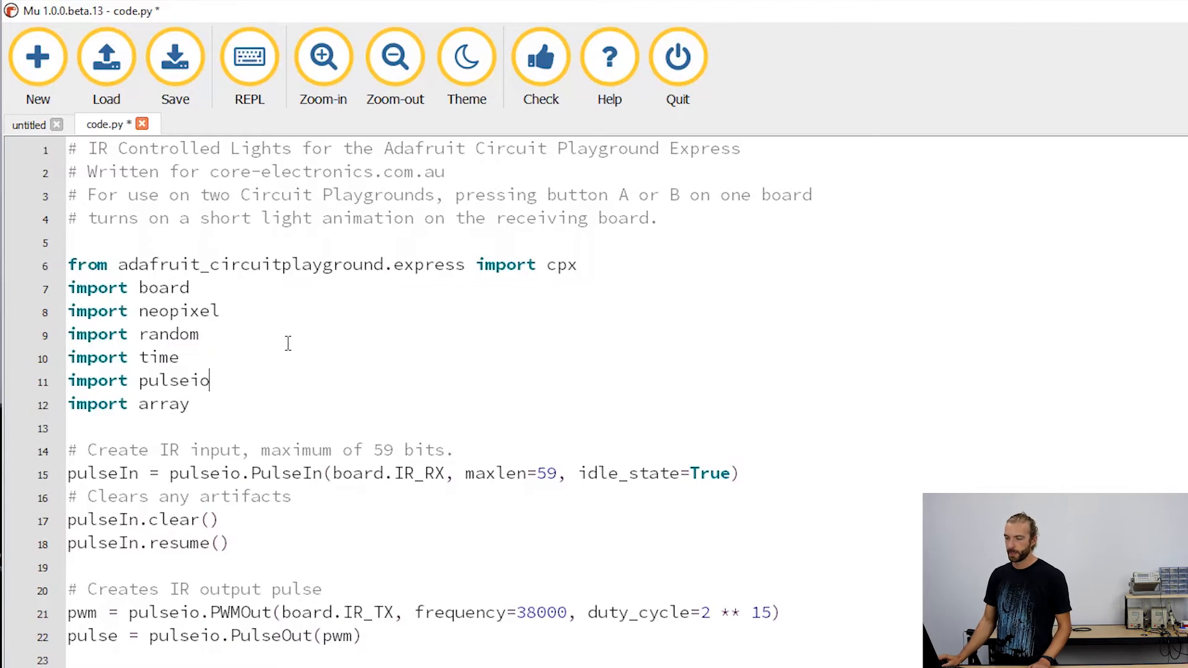
mouse_move(233, 276)
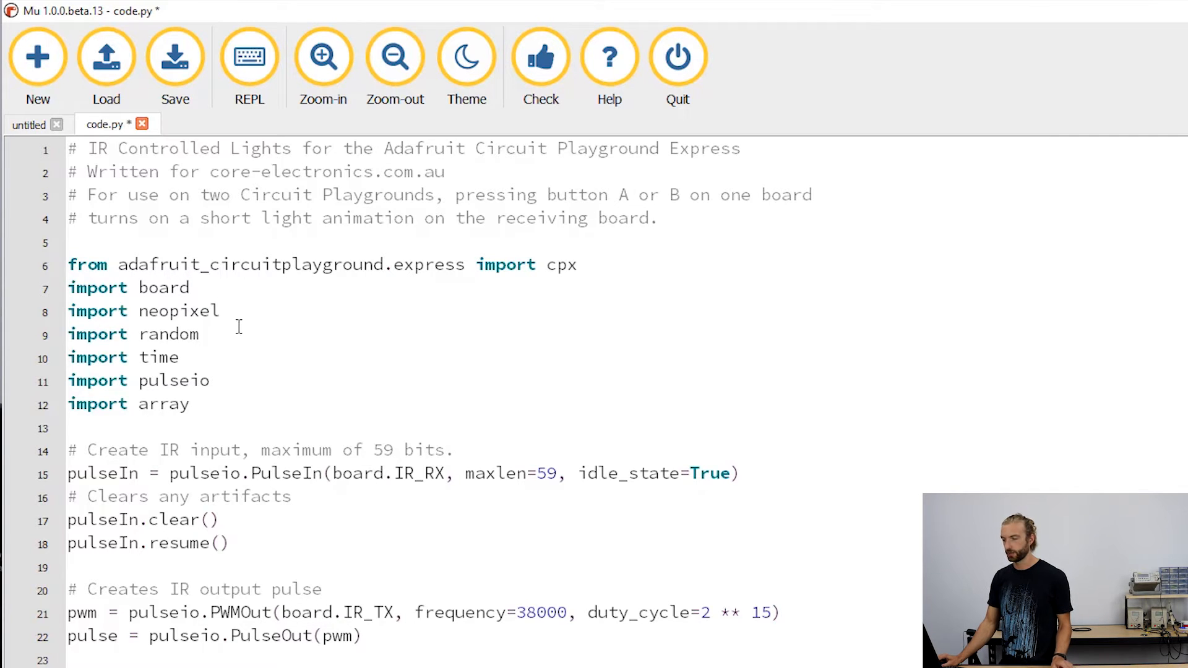
left_click(205, 334)
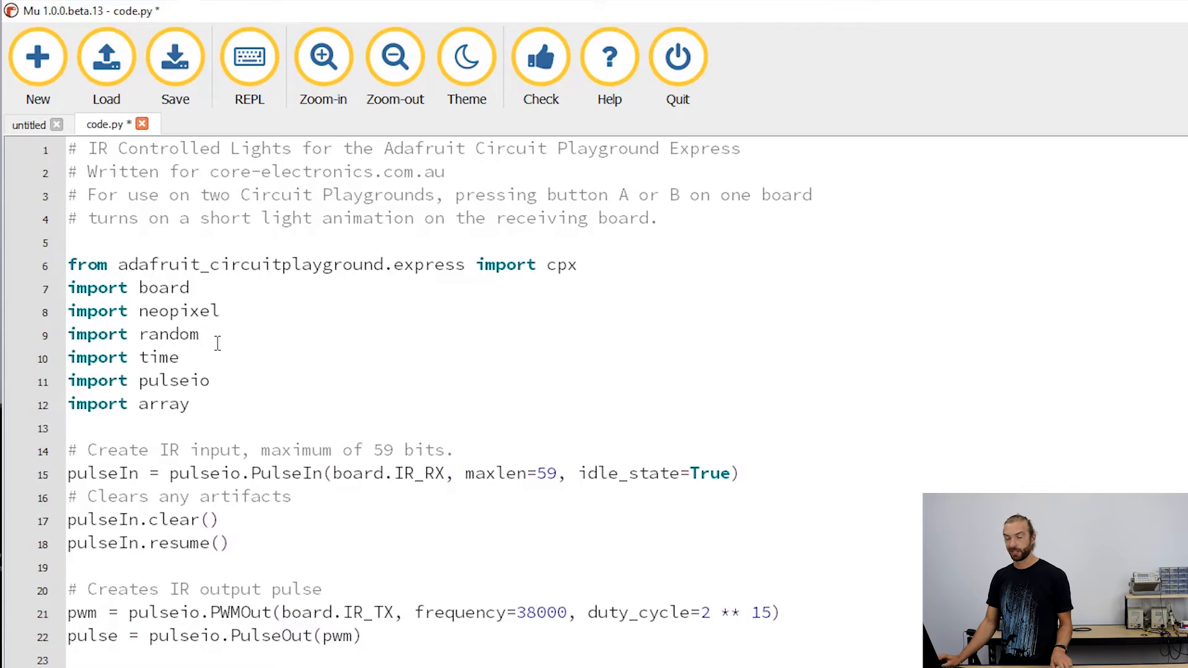
mouse_move(213, 362)
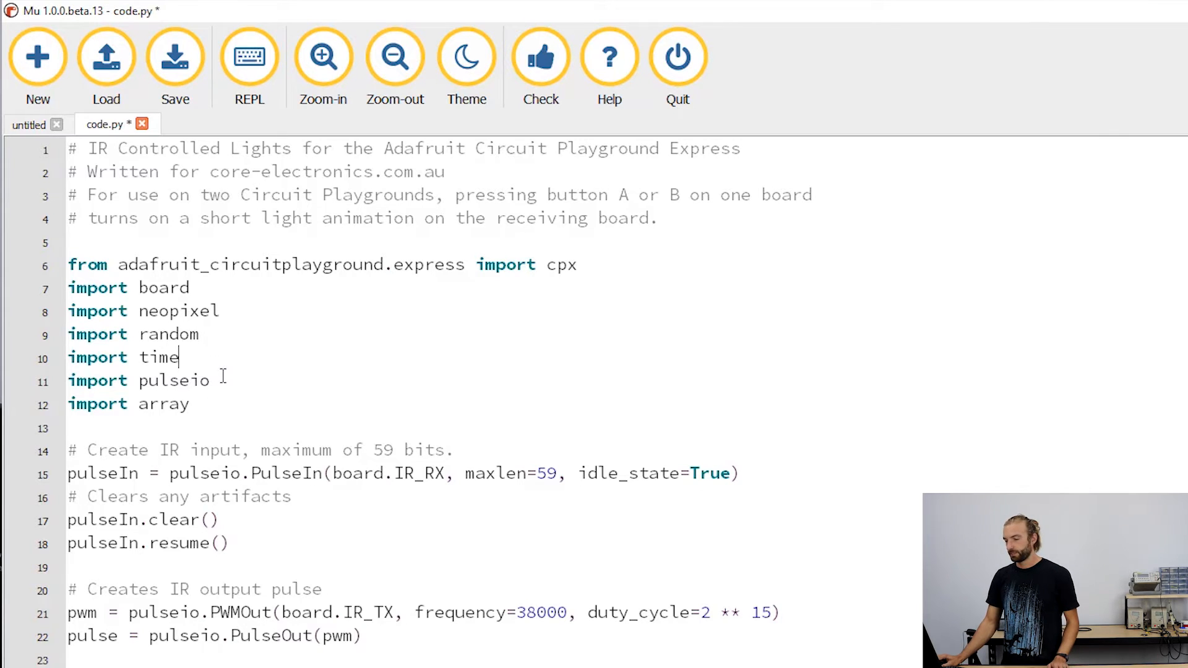
triple_click(138, 379)
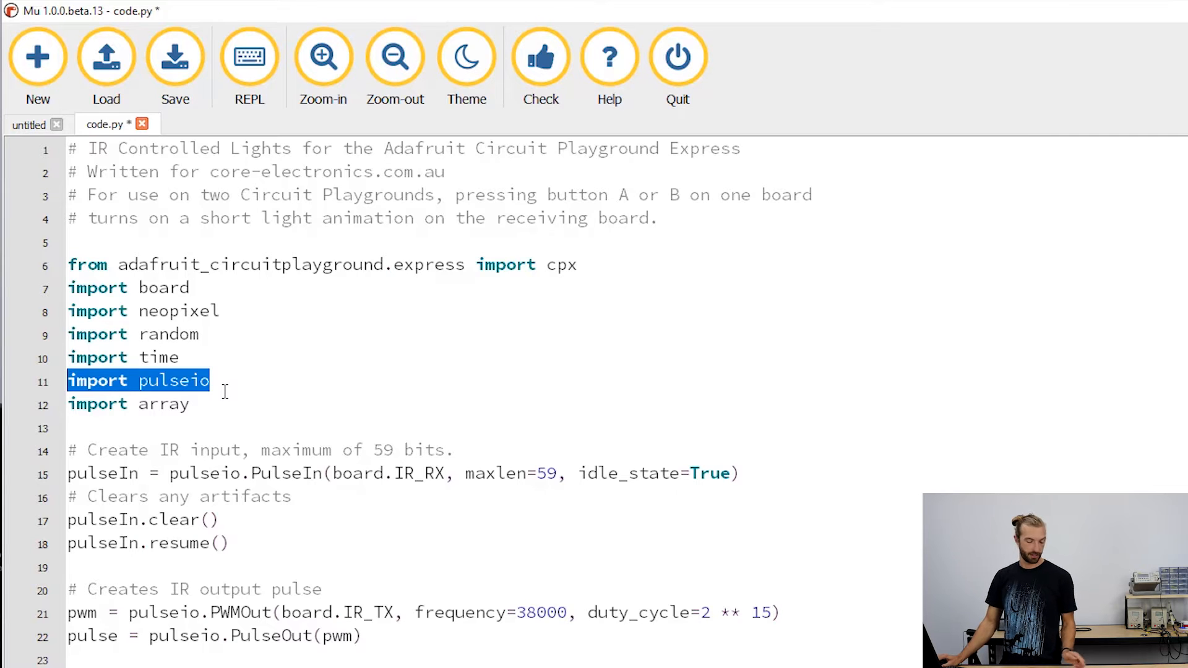
left_click(199, 404)
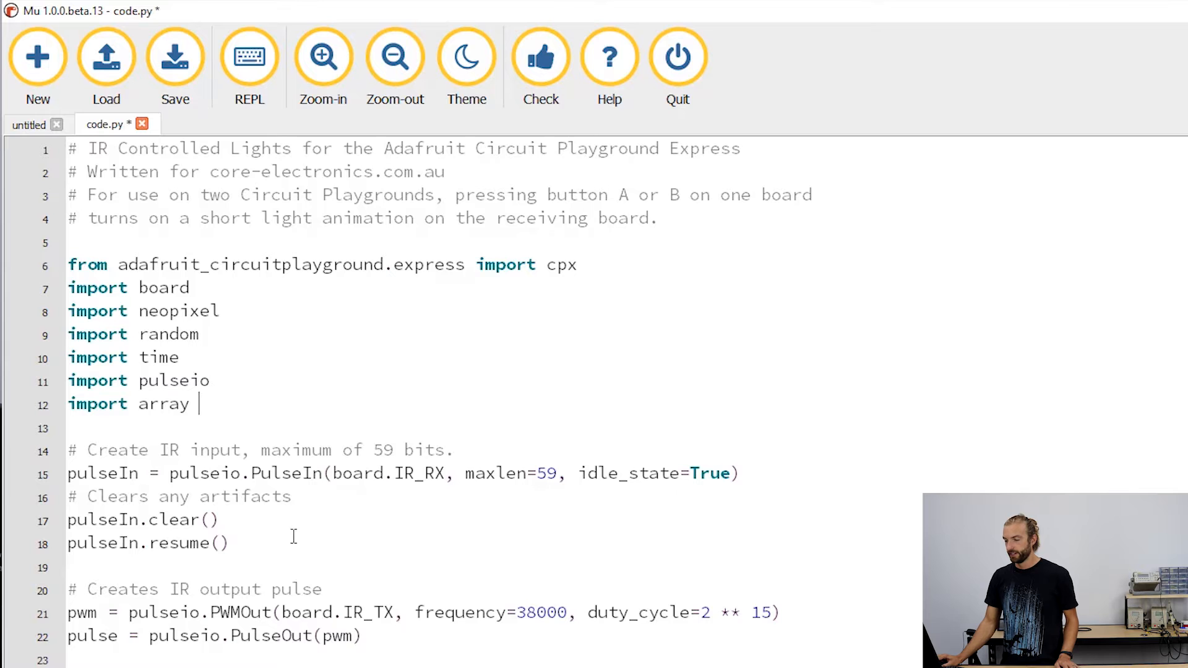
mouse_move(382, 506)
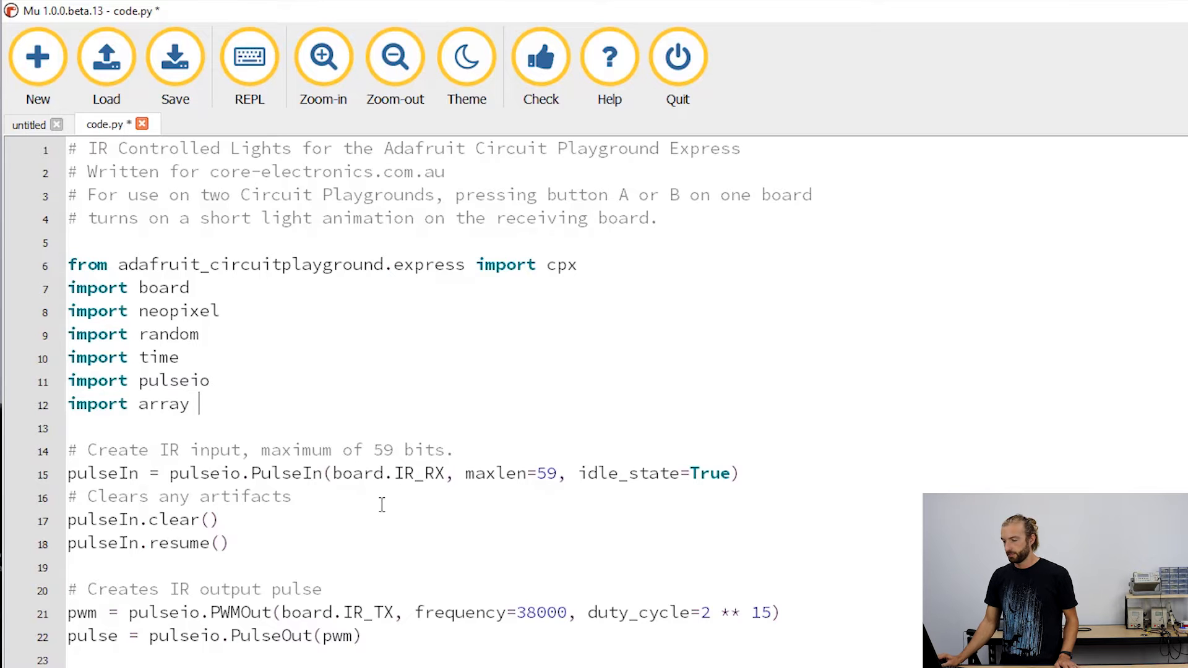
Highlight the PulseIn setup line and its board.IR_RX, maxlen=59 and idle_state arguments
left_click_drag(68, 450, 291, 497)
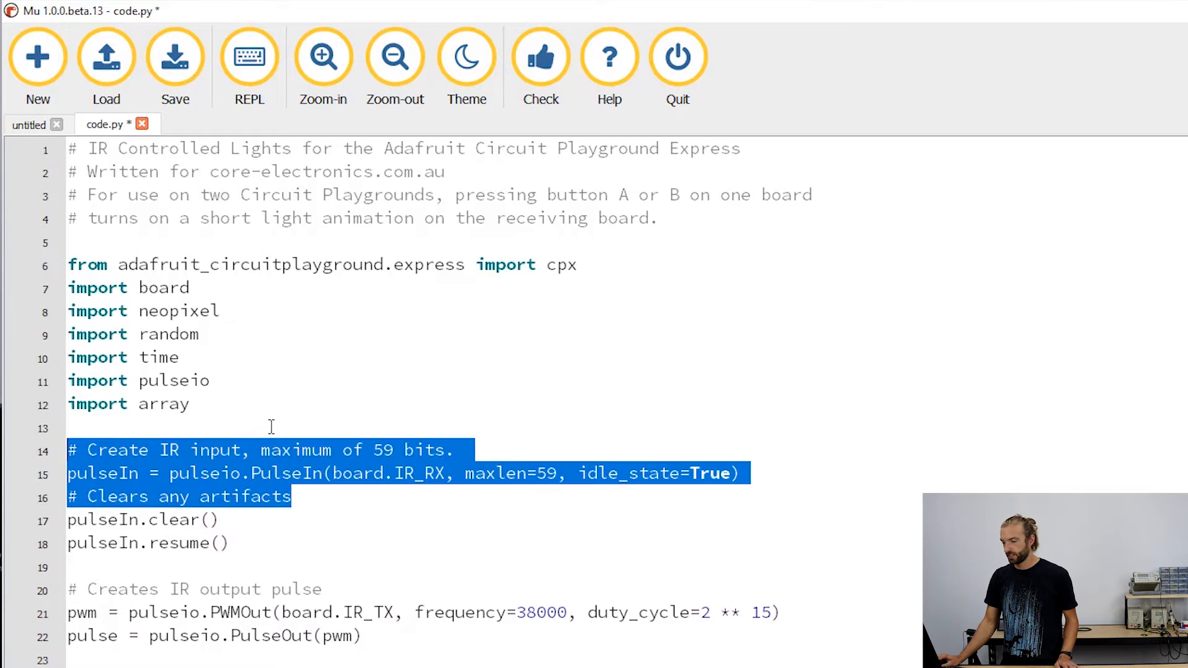
left_click(743, 474)
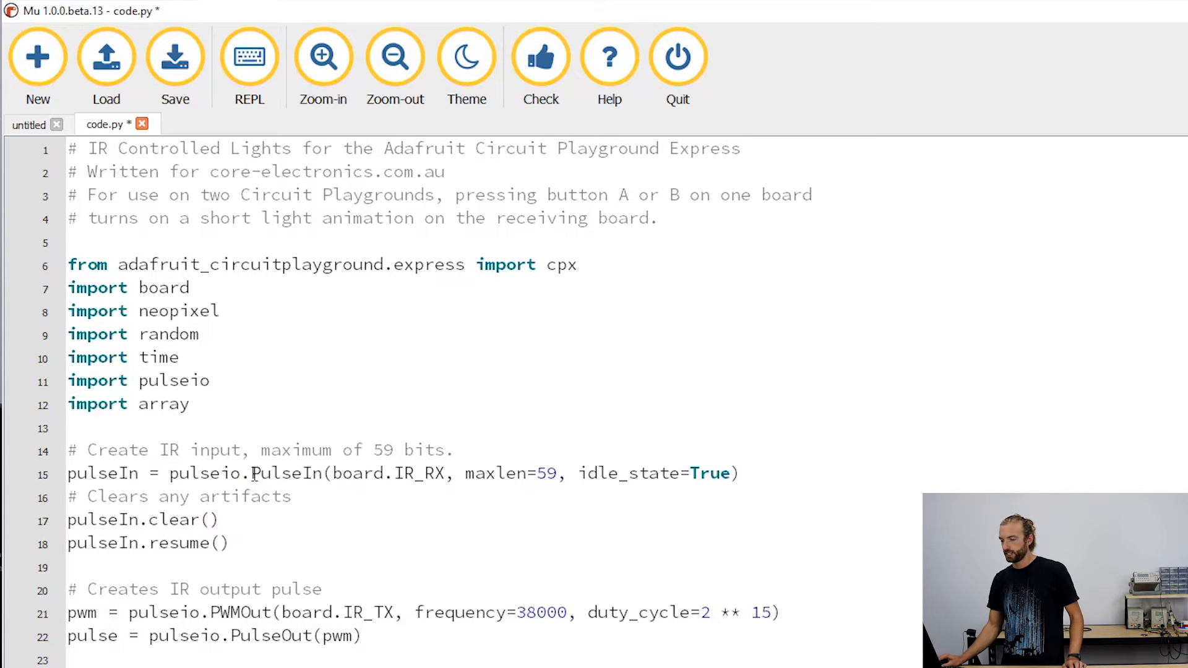
double_click(286, 473)
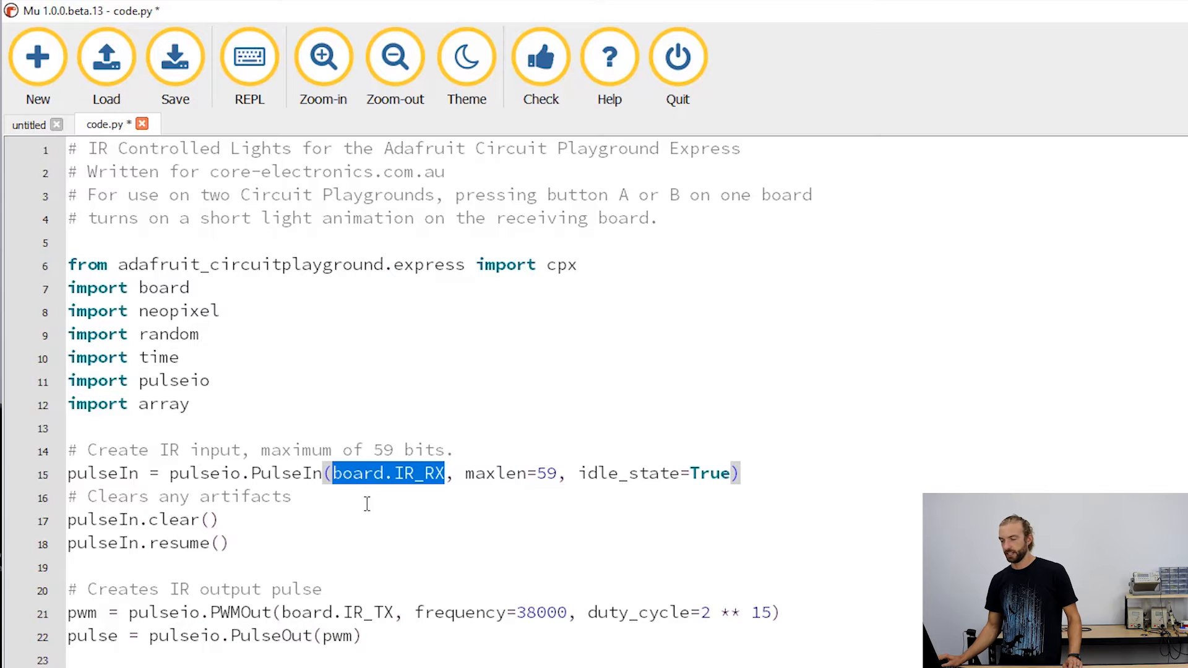
mouse_move(408, 491)
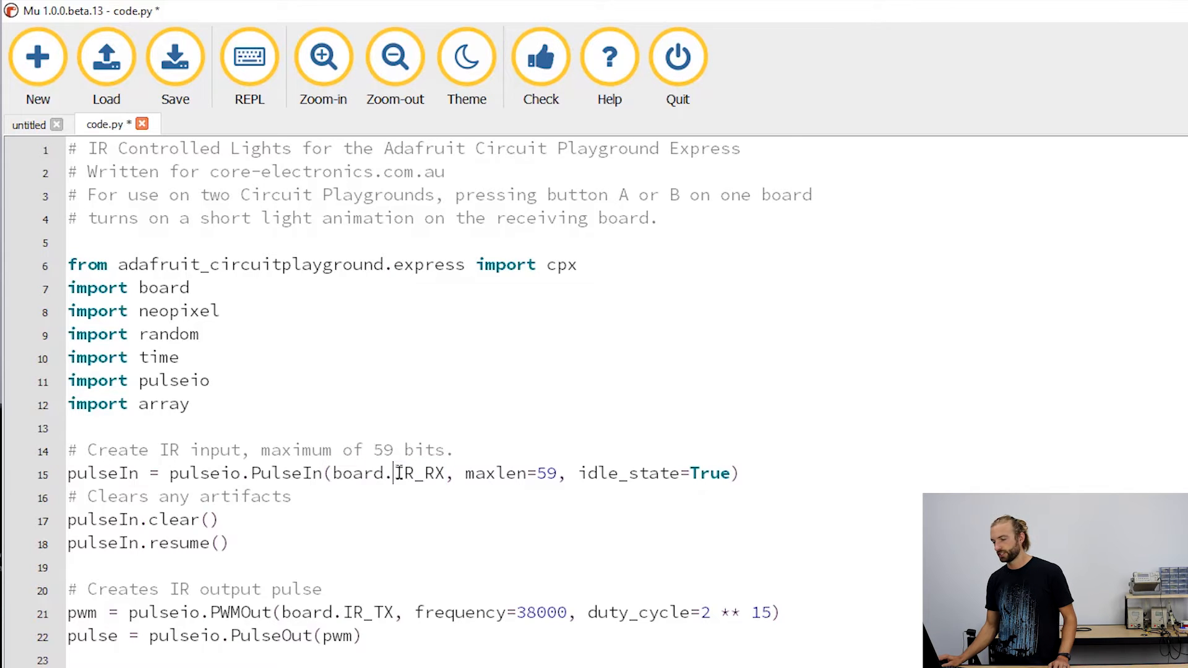
double_click(418, 473)
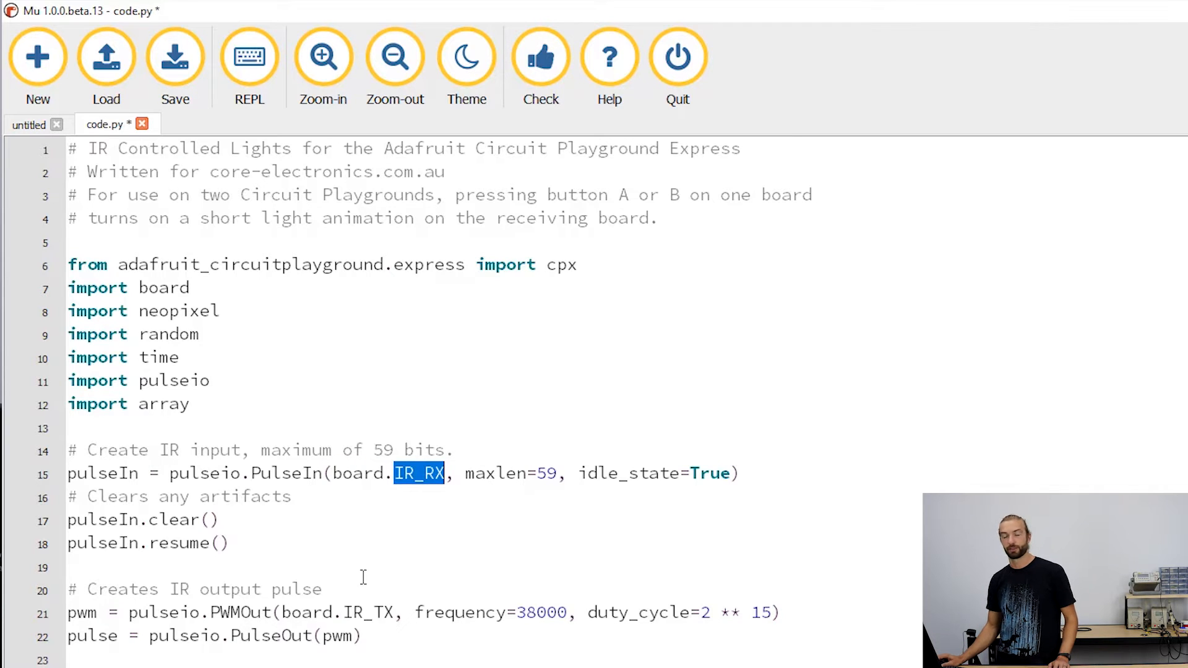
mouse_move(530, 477)
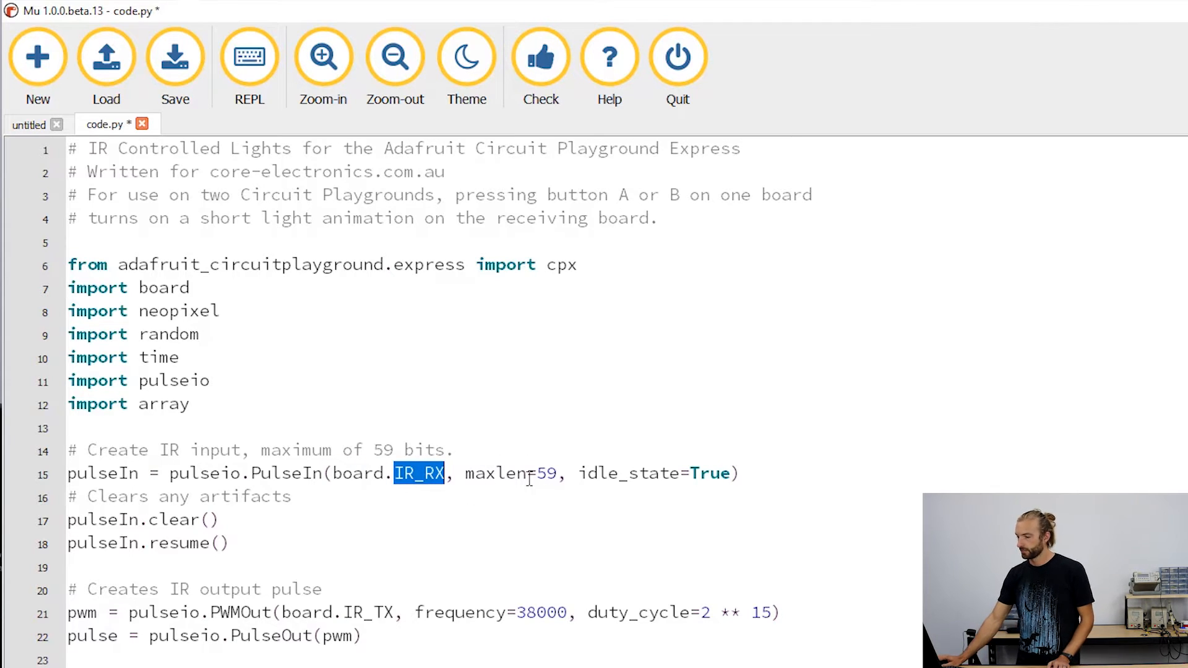
double_click(495, 474)
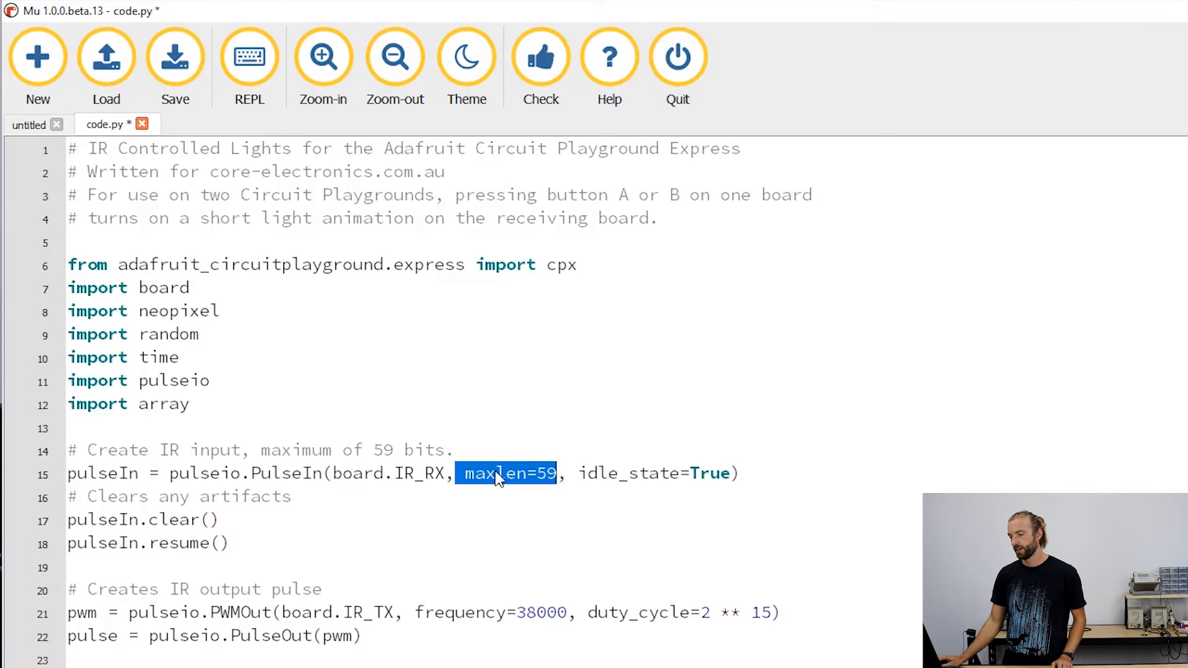
left_click(468, 473)
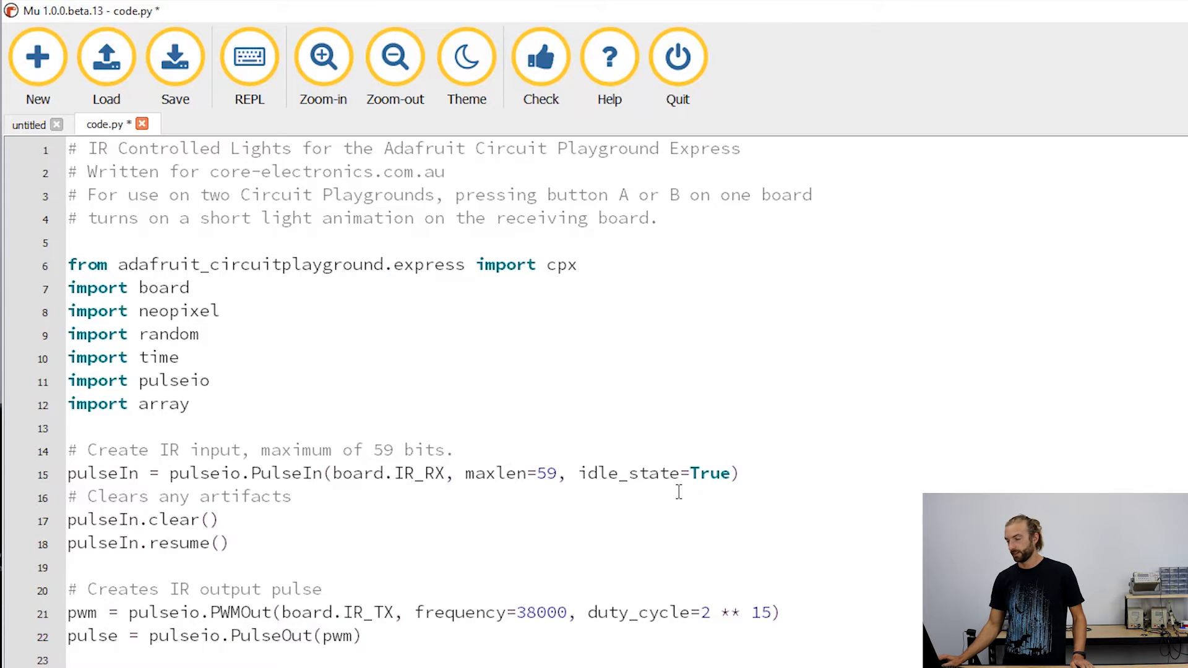
double_click(618, 473)
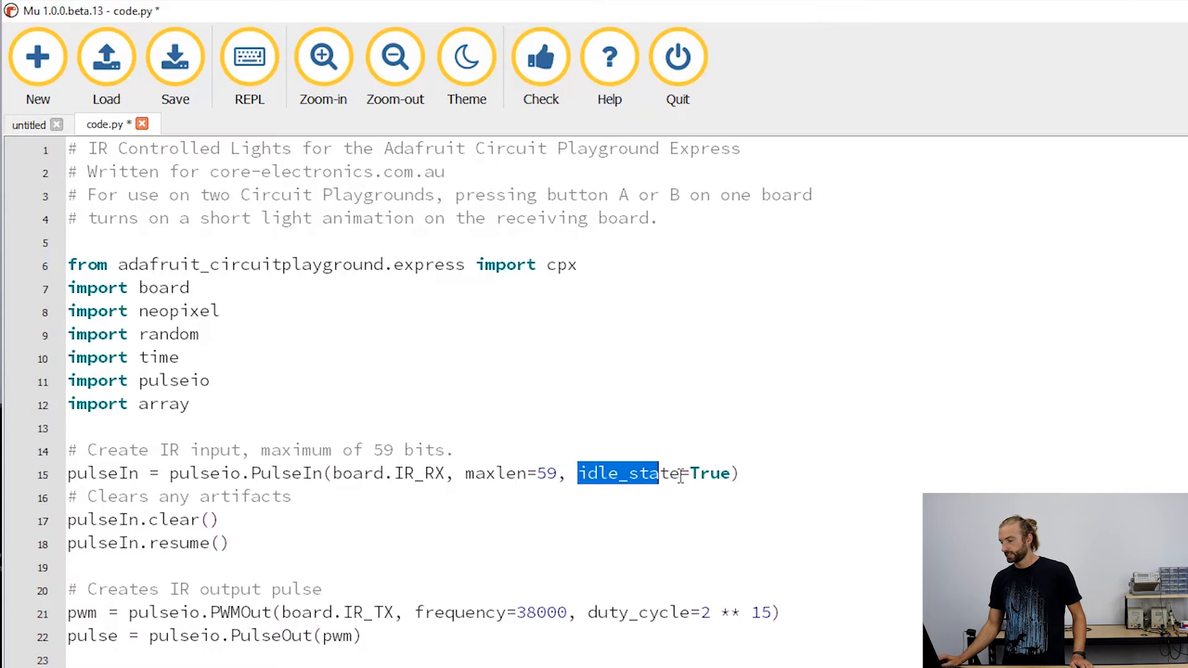
left_click(737, 474)
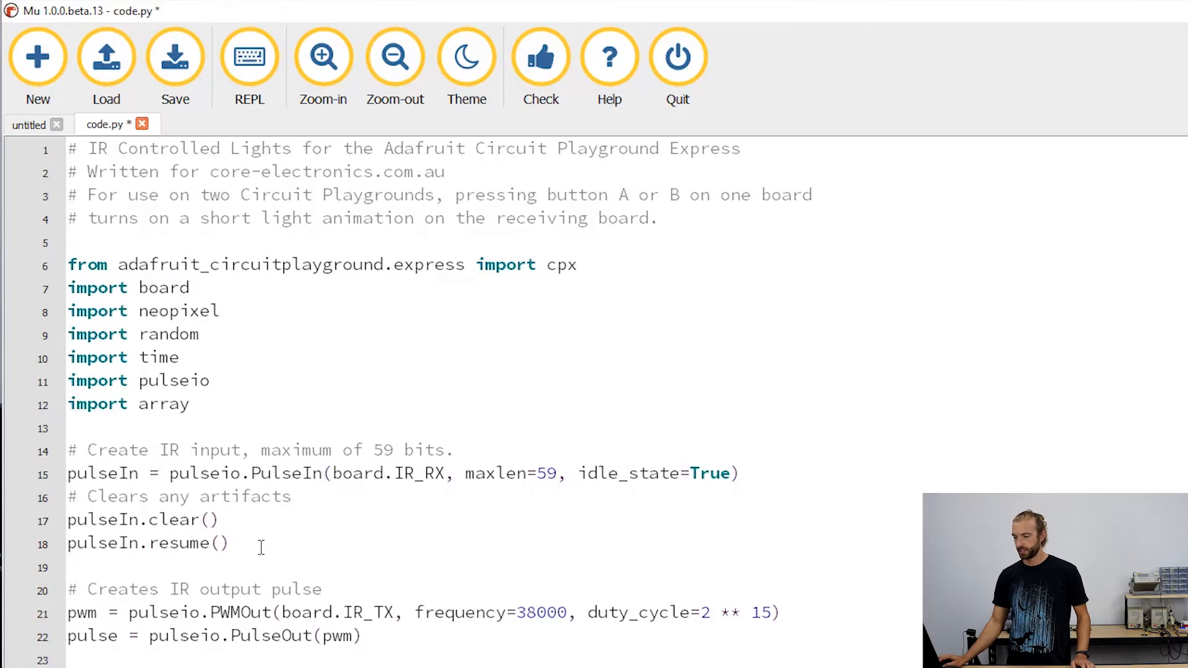
Highlight the pulseIn.clear() and pulseIn.resume() lines and the IR output lines
left_click(222, 520)
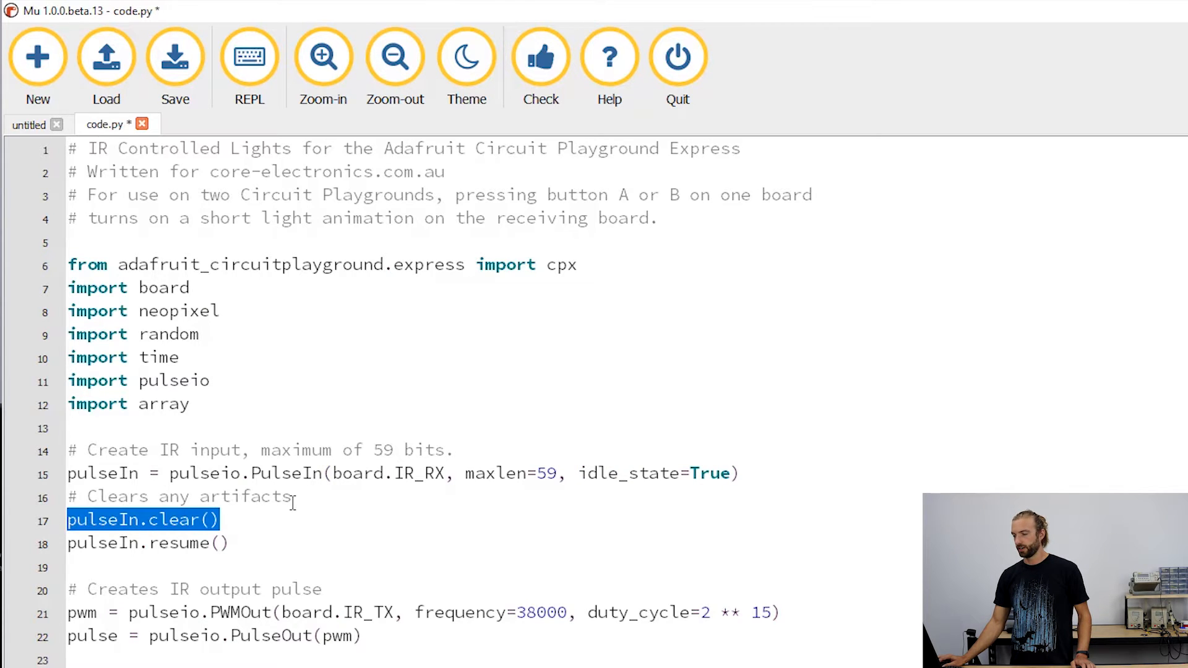
left_click(152, 543)
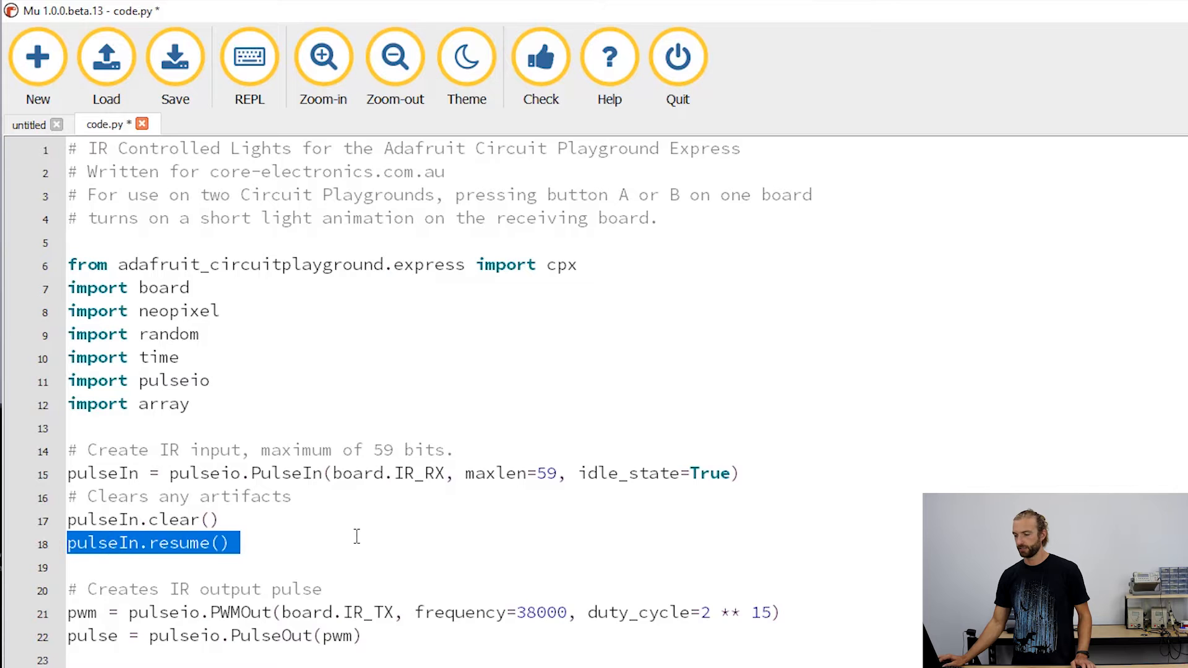
scroll("down", 3)
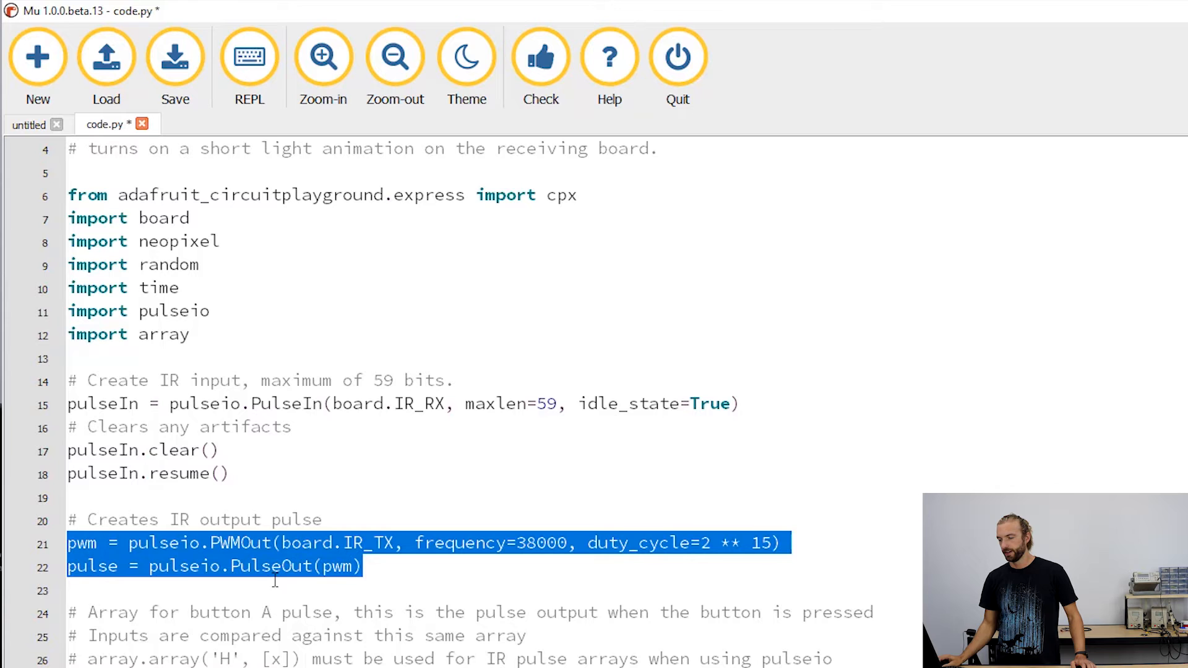
mouse_move(320, 602)
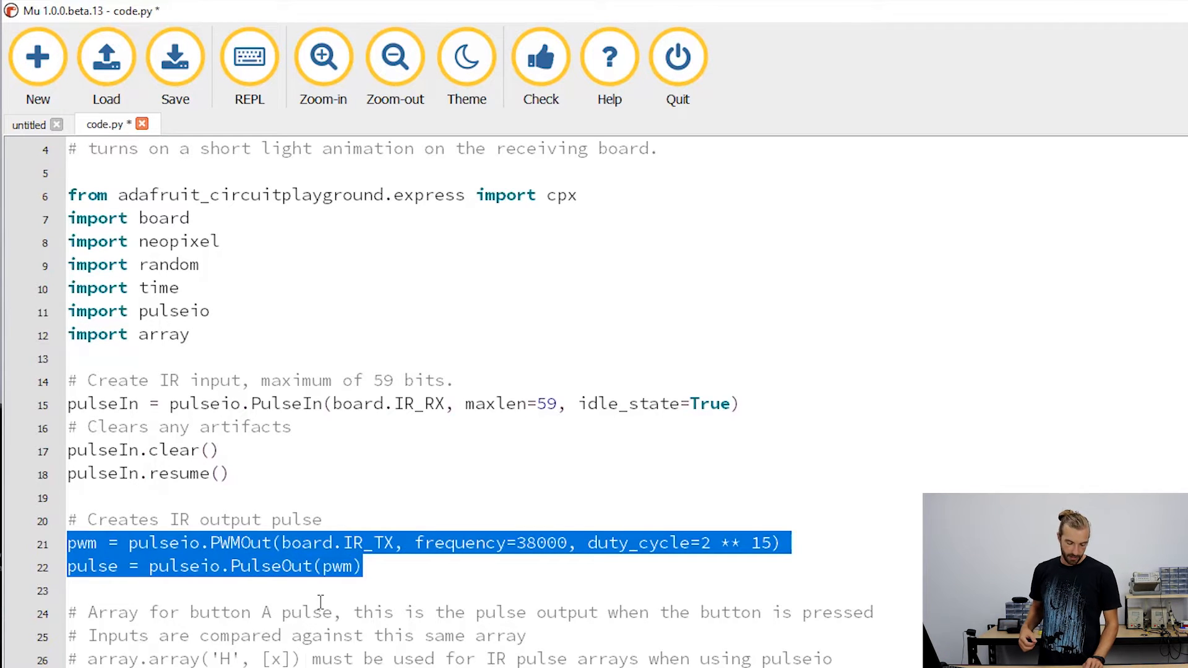
mouse_move(166, 538)
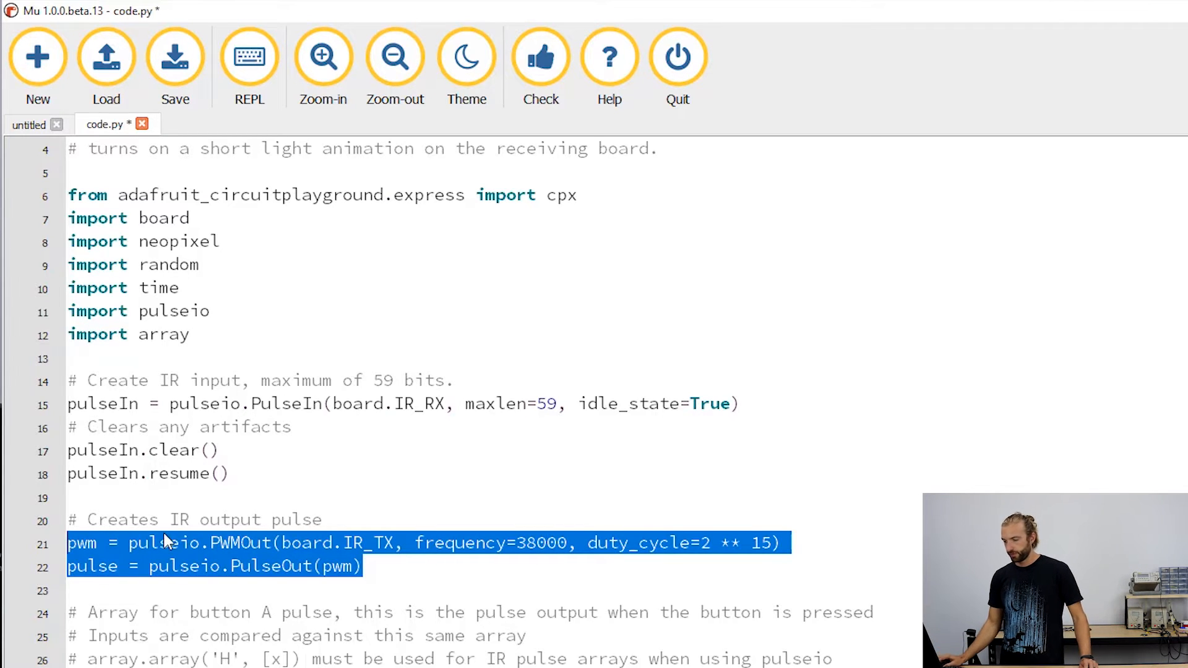
mouse_move(219, 553)
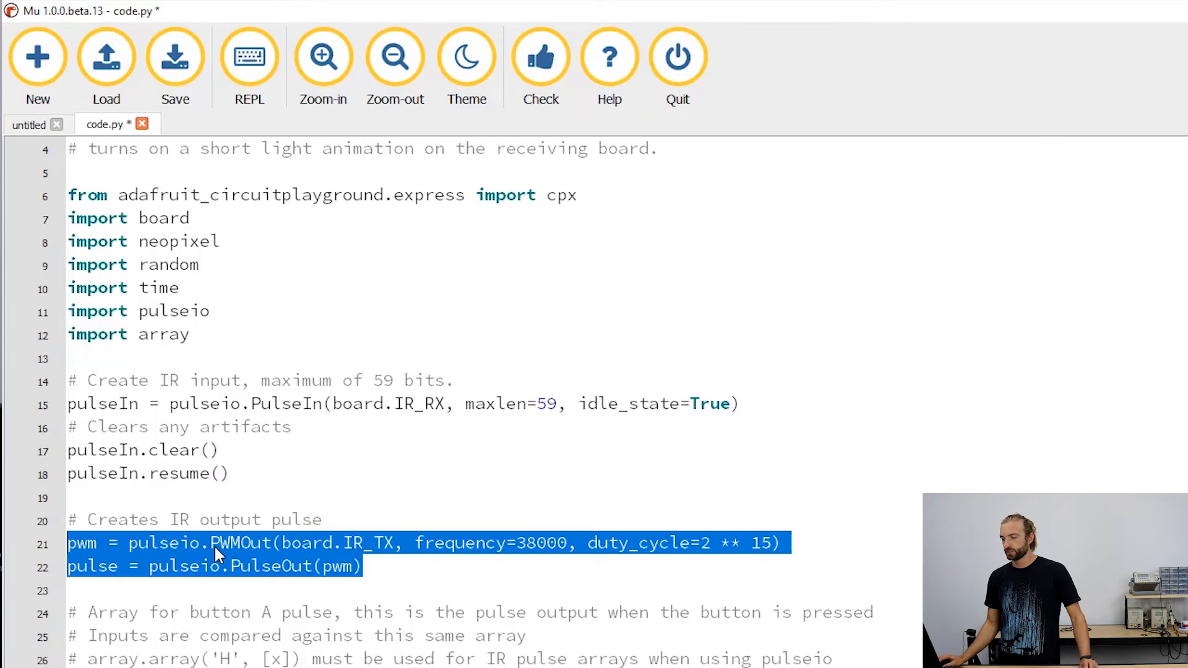
left_click(250, 543)
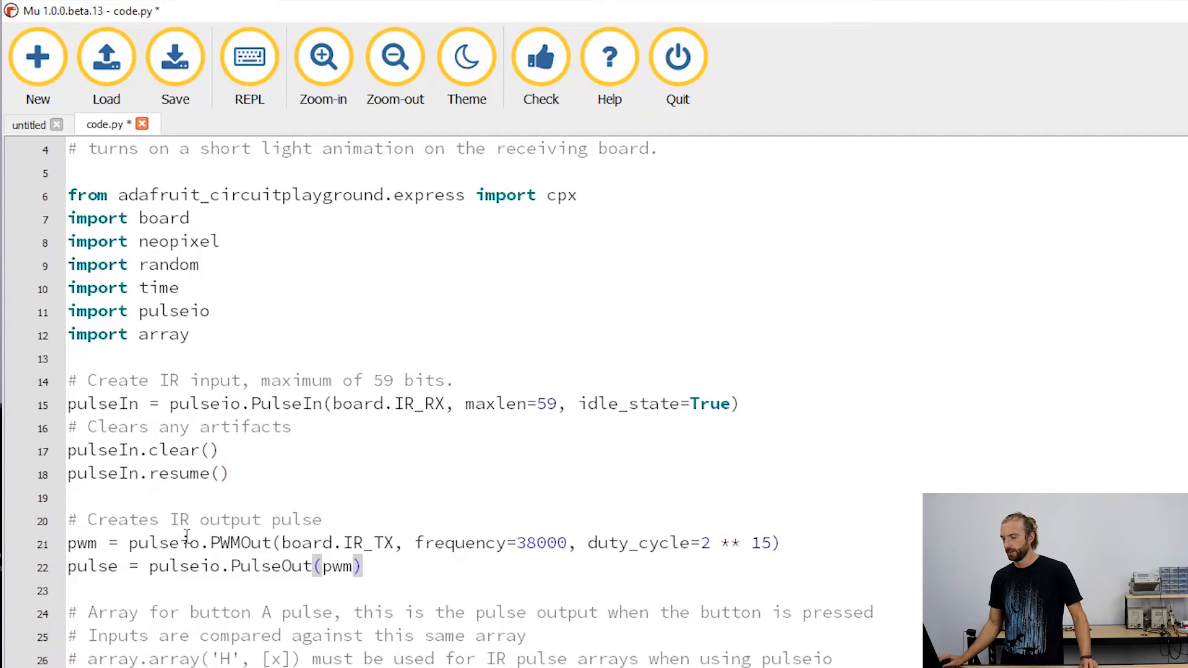
double_click(338, 543)
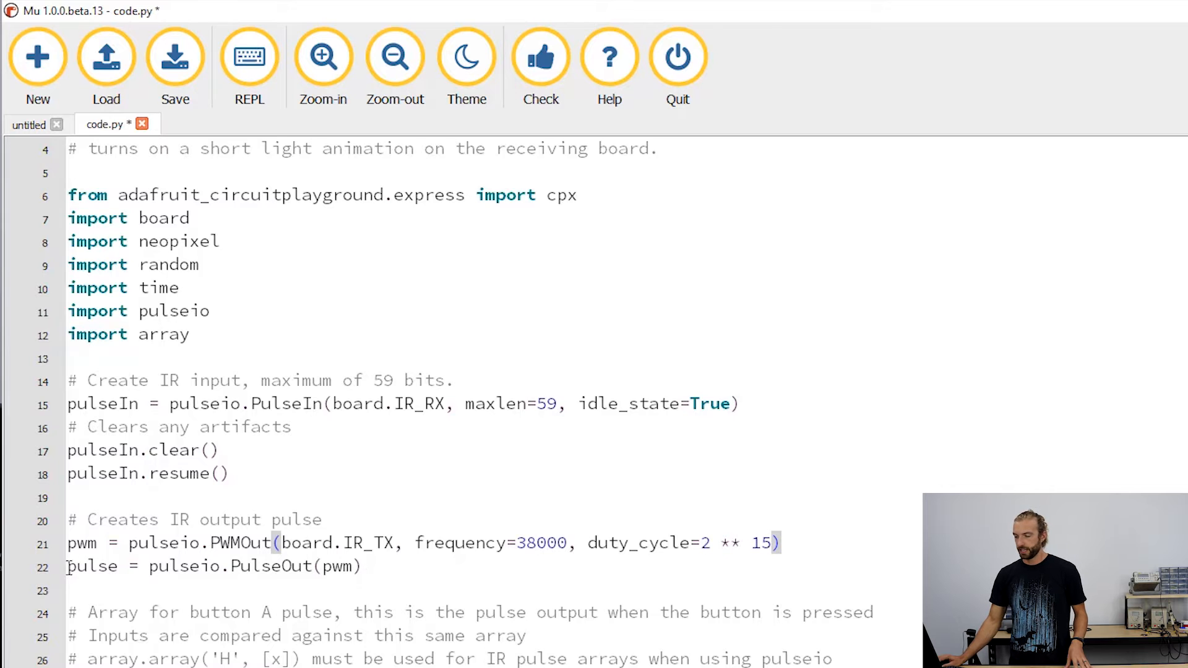
triple_click(189, 567)
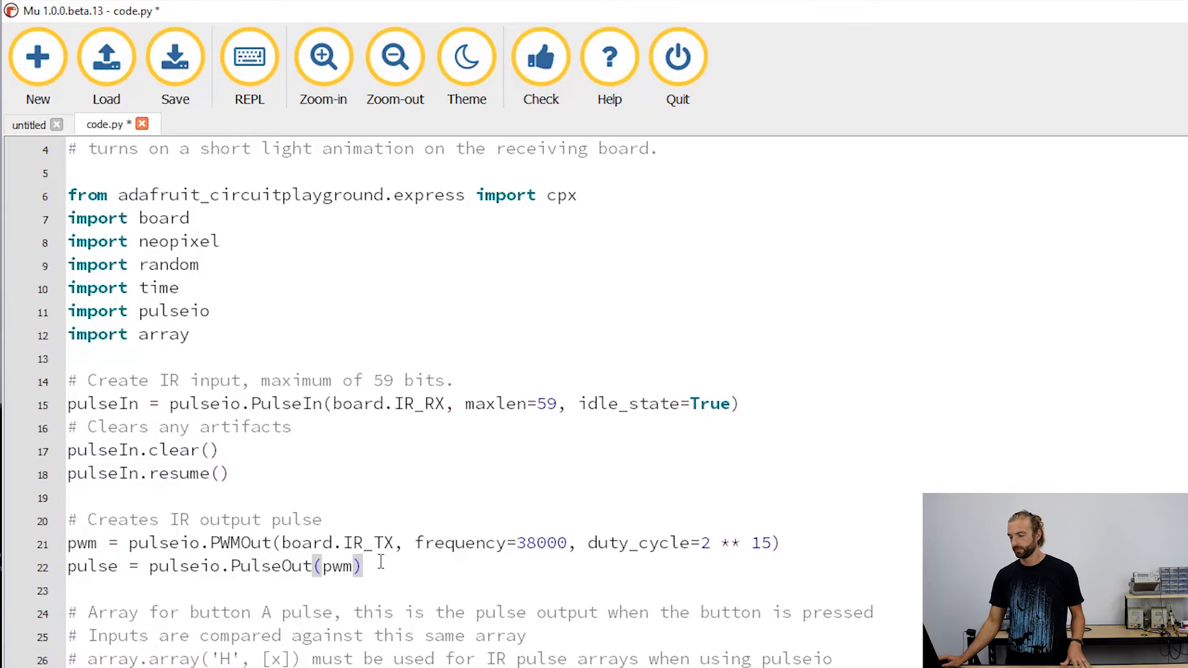
scroll("down", 3)
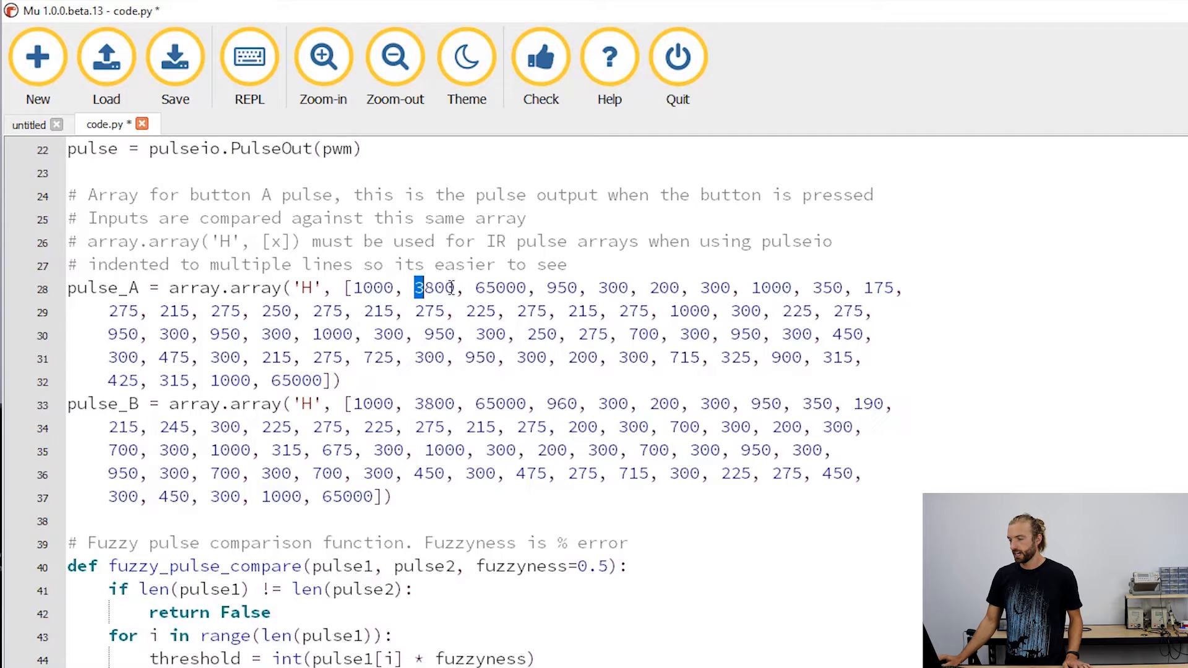
Highlight the pulse_A array definition, including array.array and its 65000 pulse durations
double_click(500, 288)
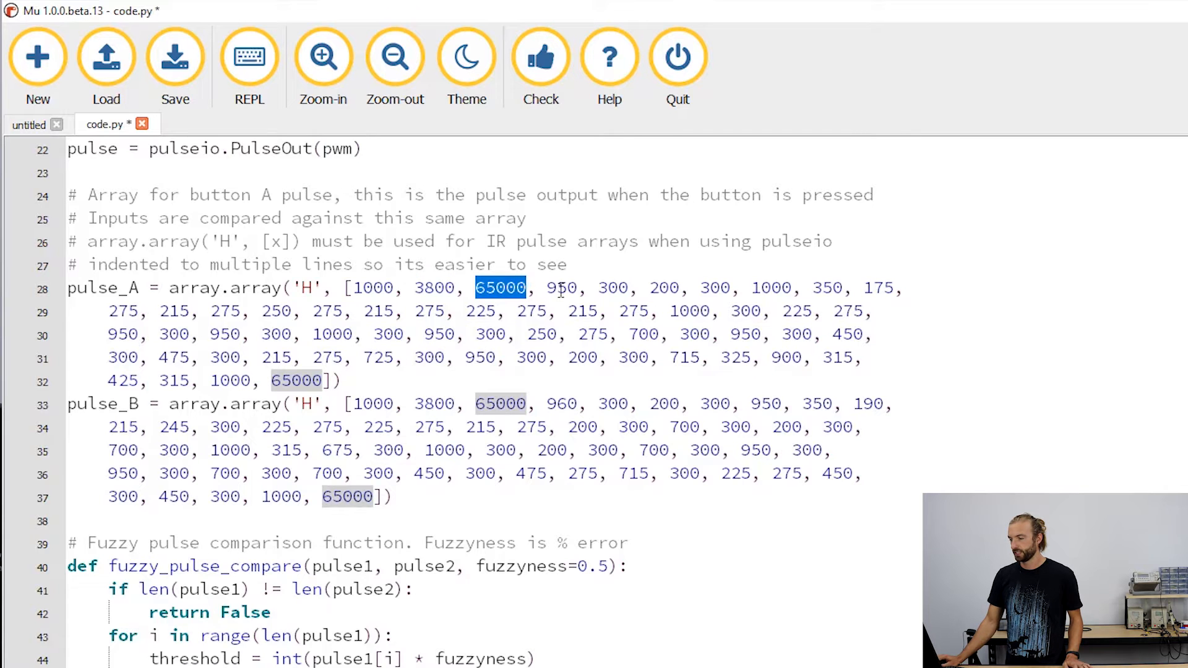
double_click(561, 288)
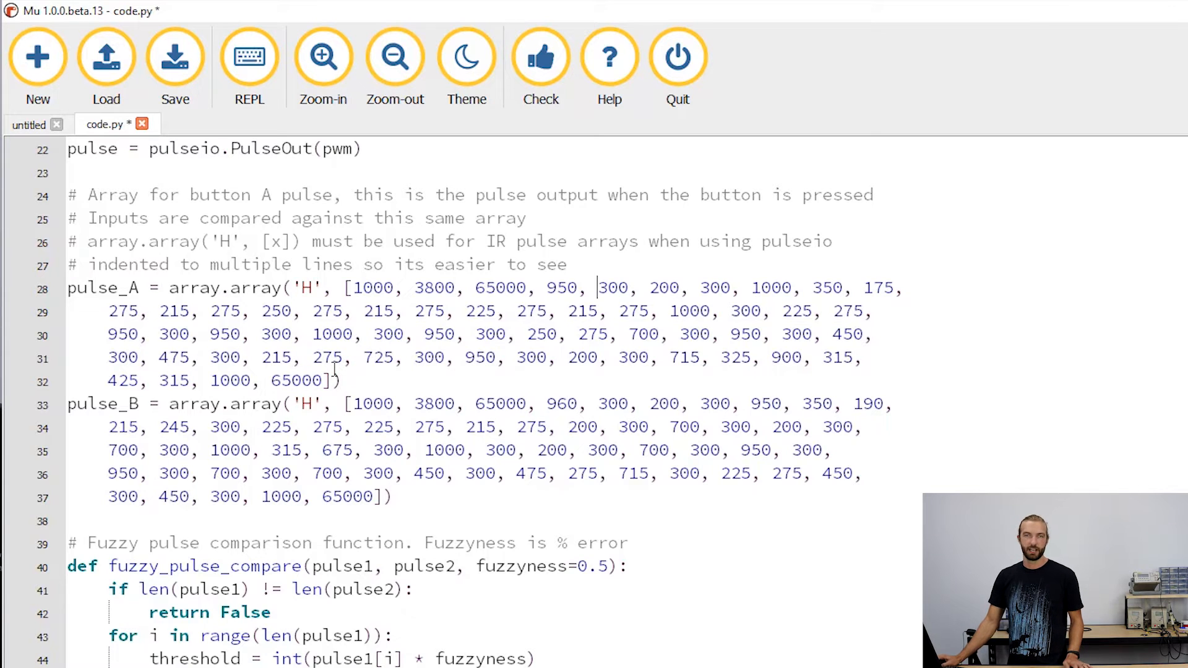
mouse_move(302, 380)
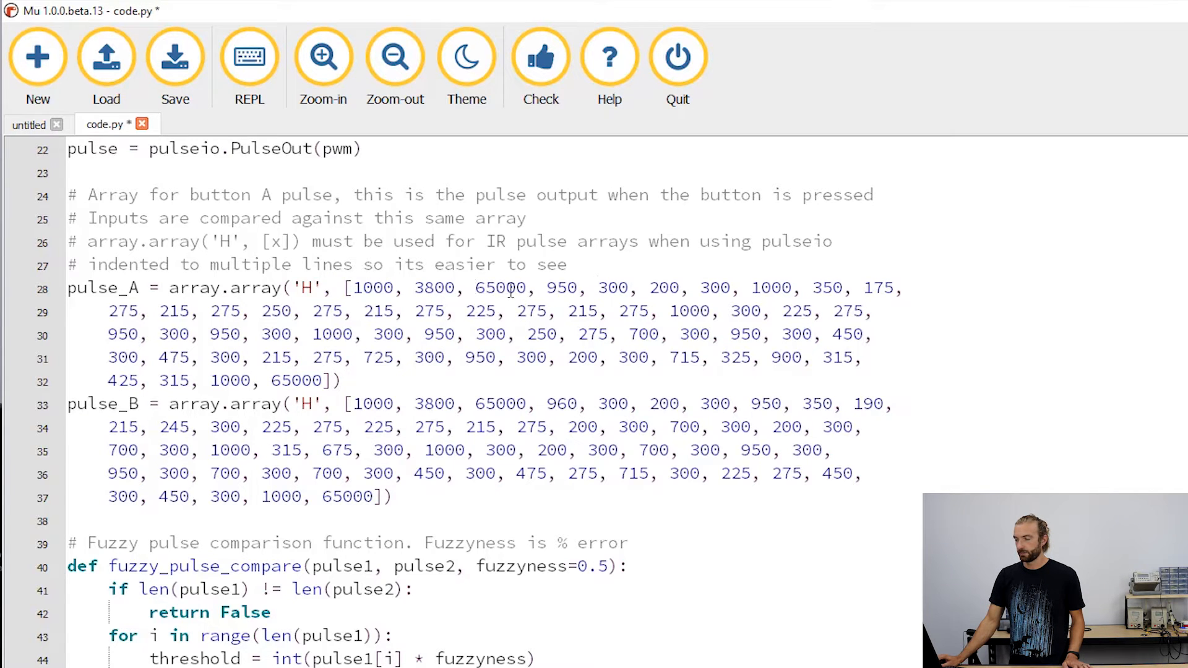
double_click(499, 287)
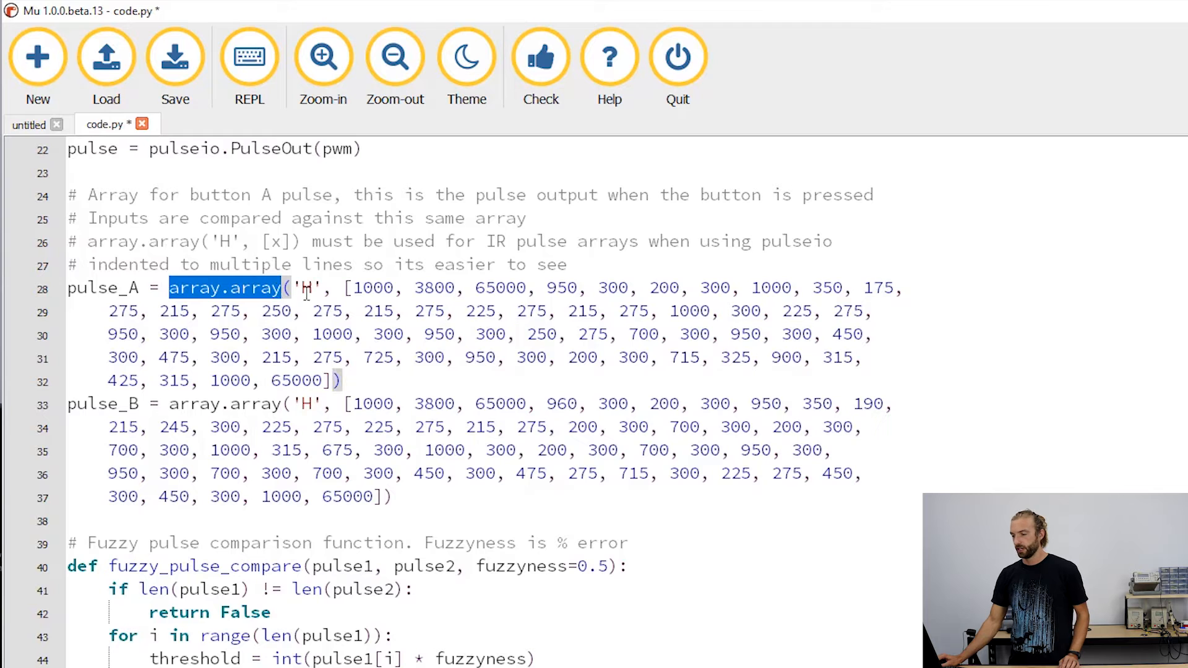
left_click(307, 288)
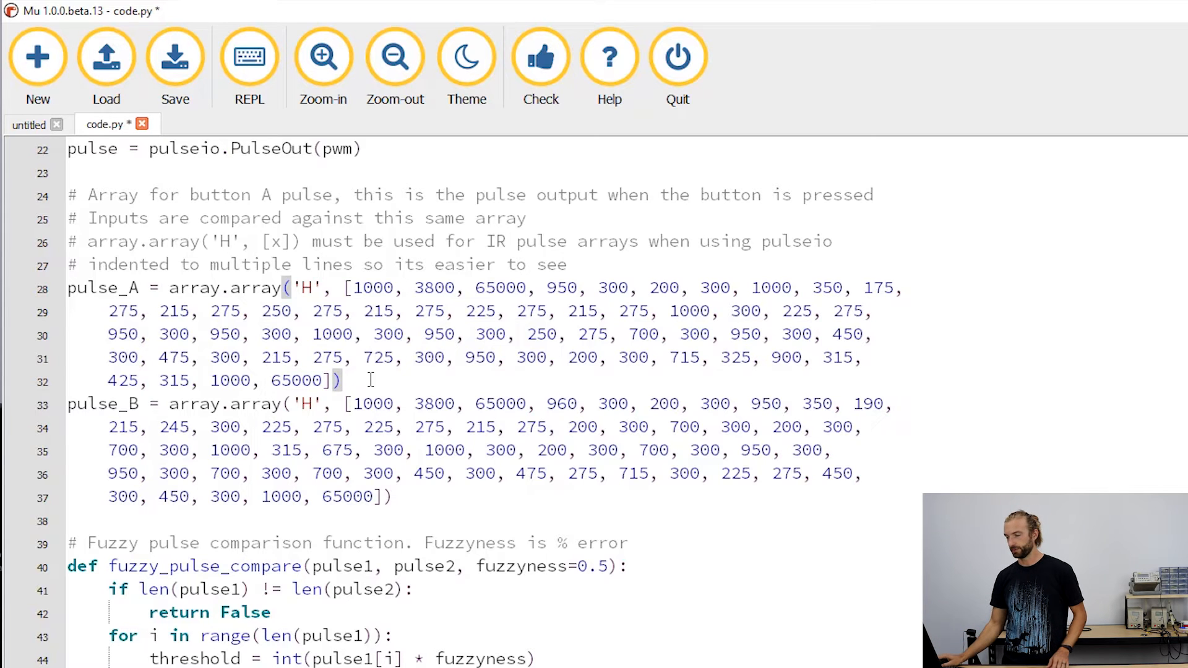
left_click_drag(230, 287, 341, 381)
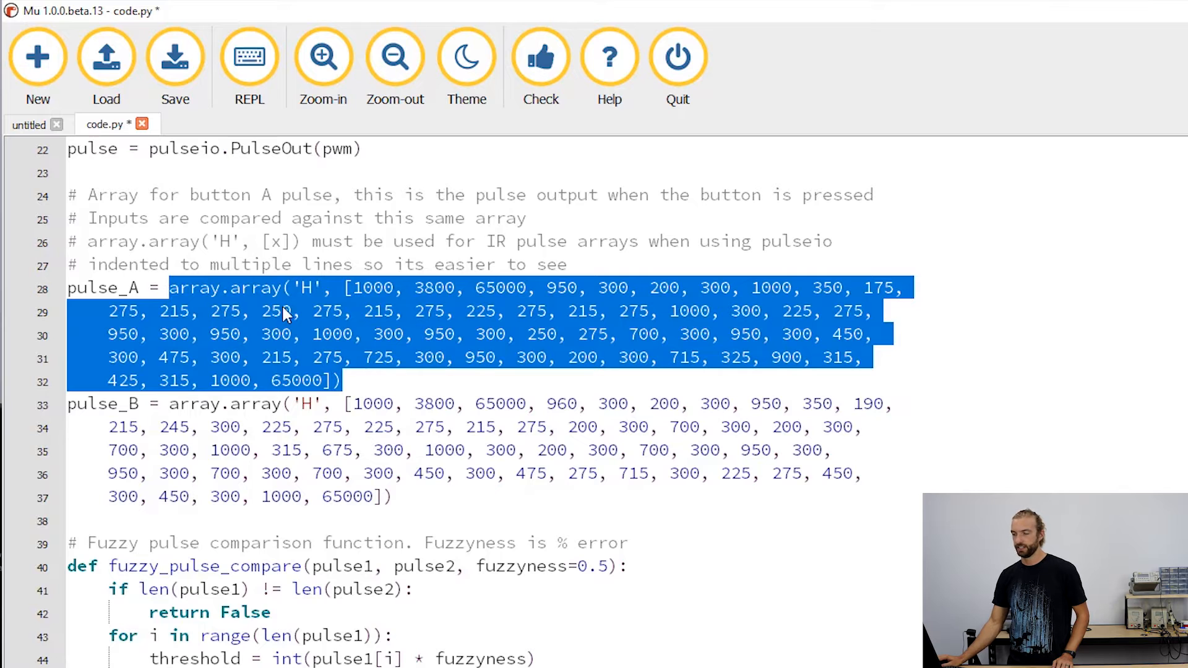
left_click(341, 380)
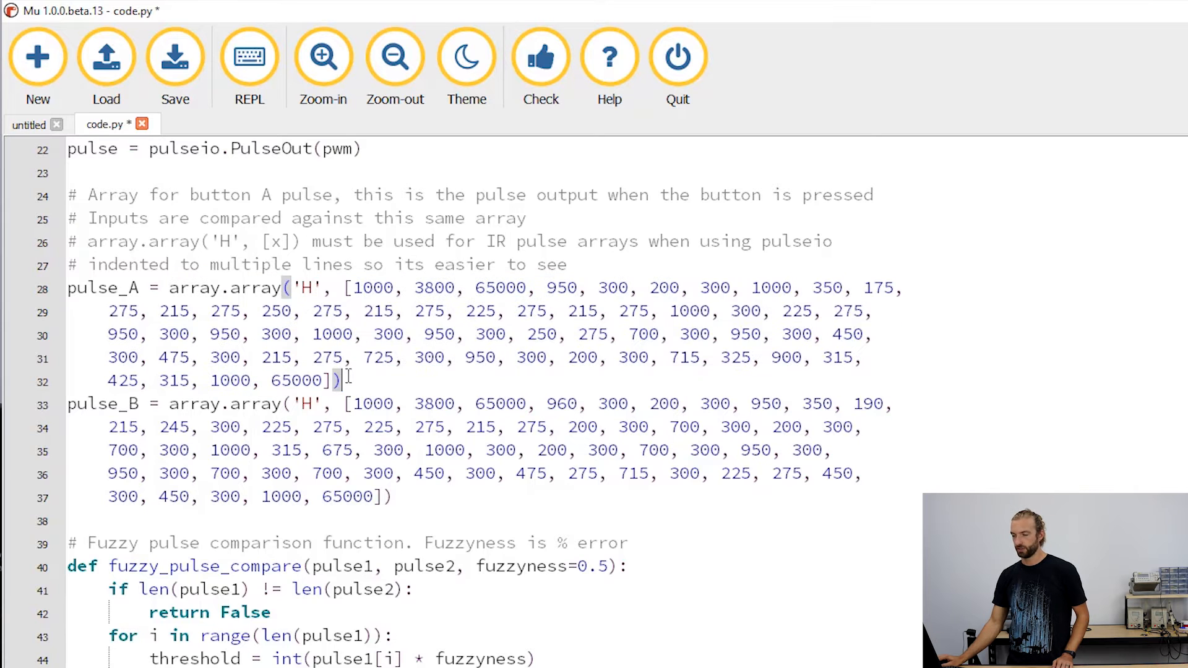
scroll("down", 3)
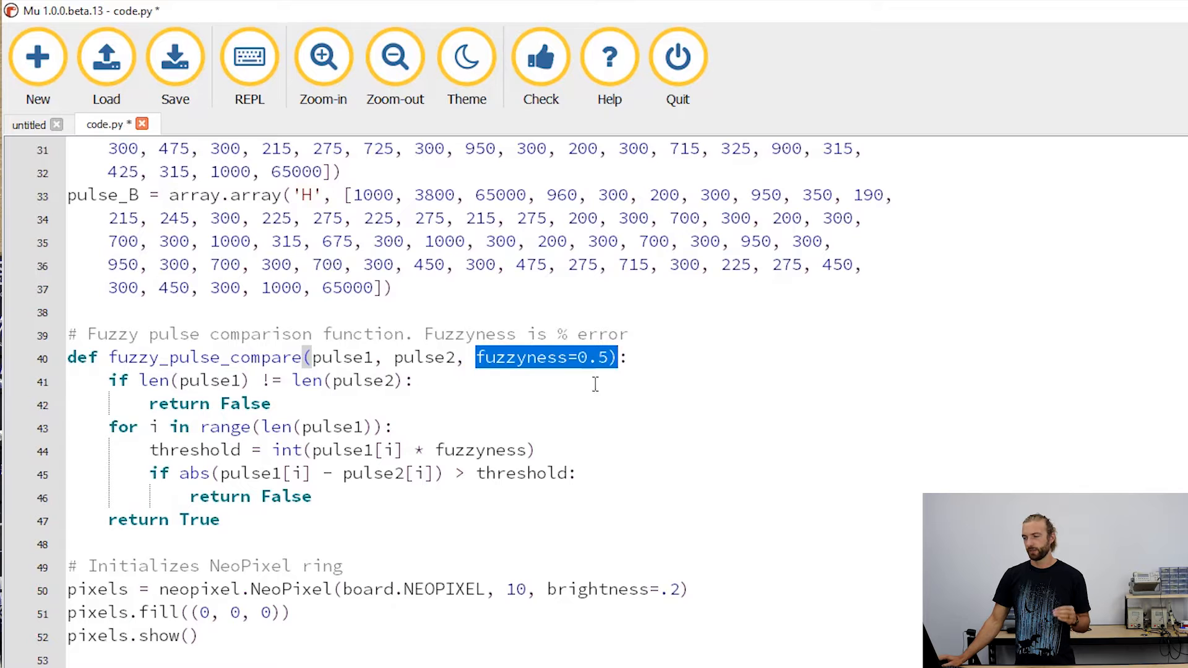
mouse_move(595, 352)
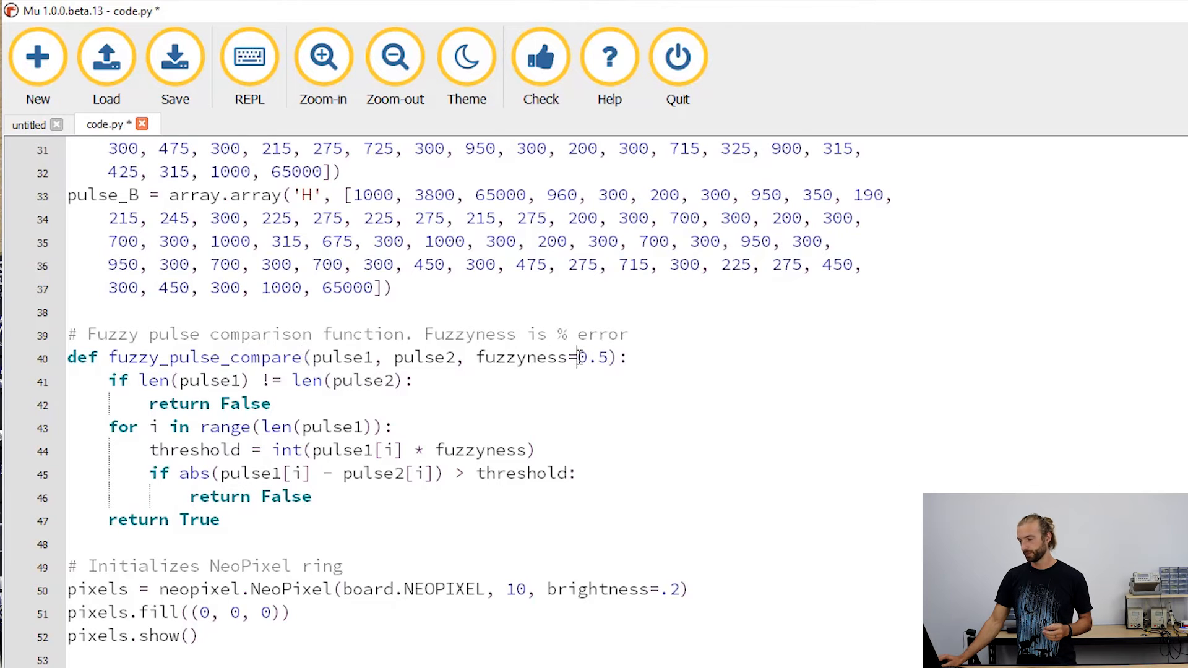
double_click(591, 357)
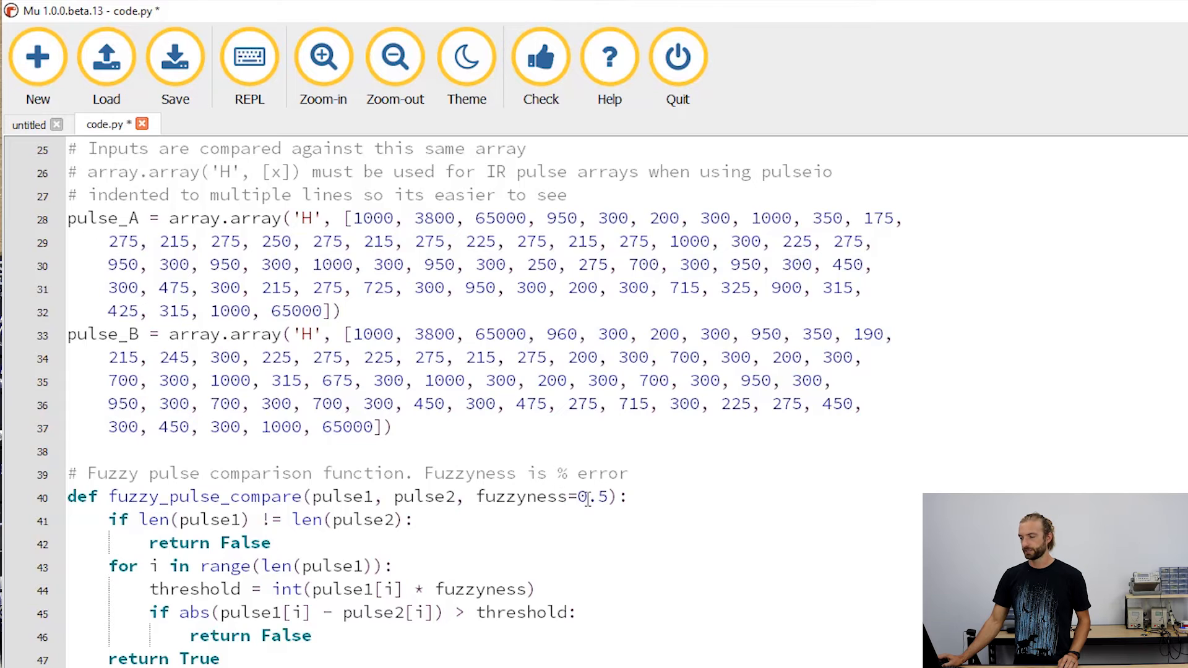
scroll("down", 3)
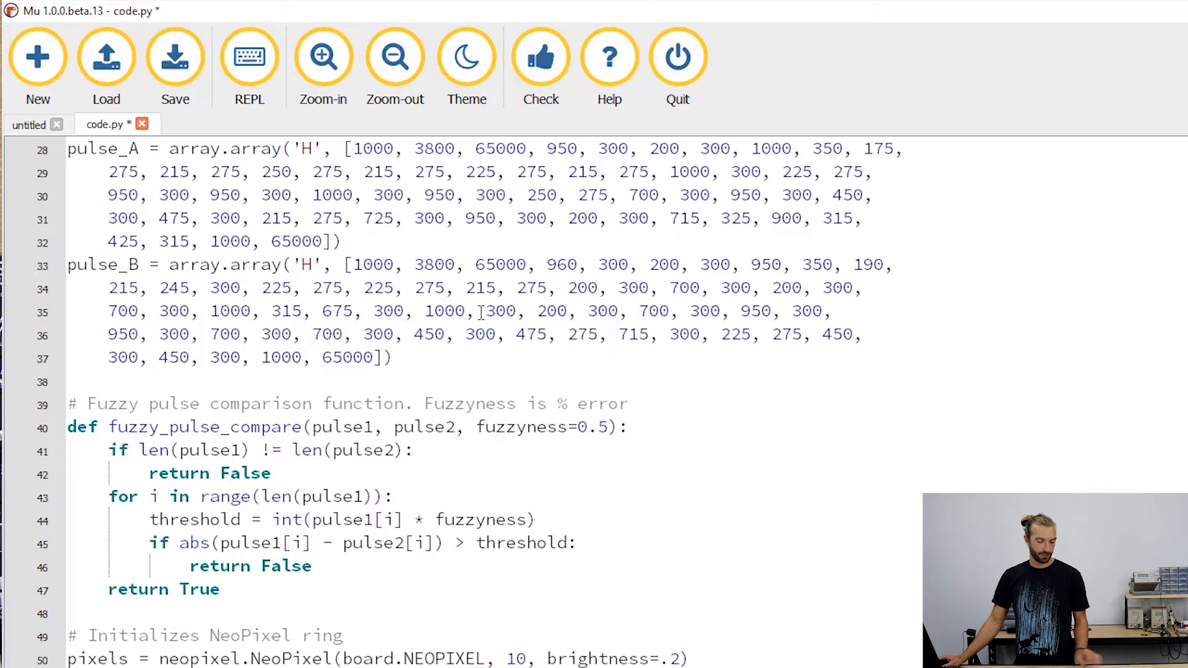
left_click(269, 473)
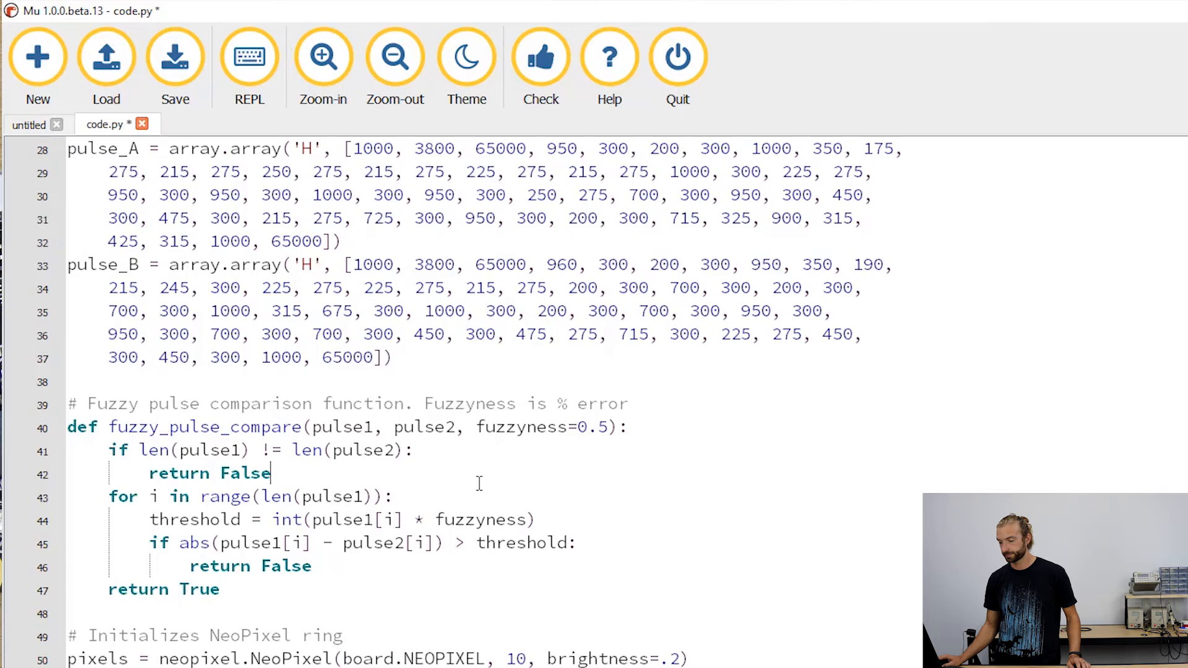
Mark pulseIn.clear() on line 98, the length check, array conversion and fuzzy_pulse_compare
scroll("down", 3)
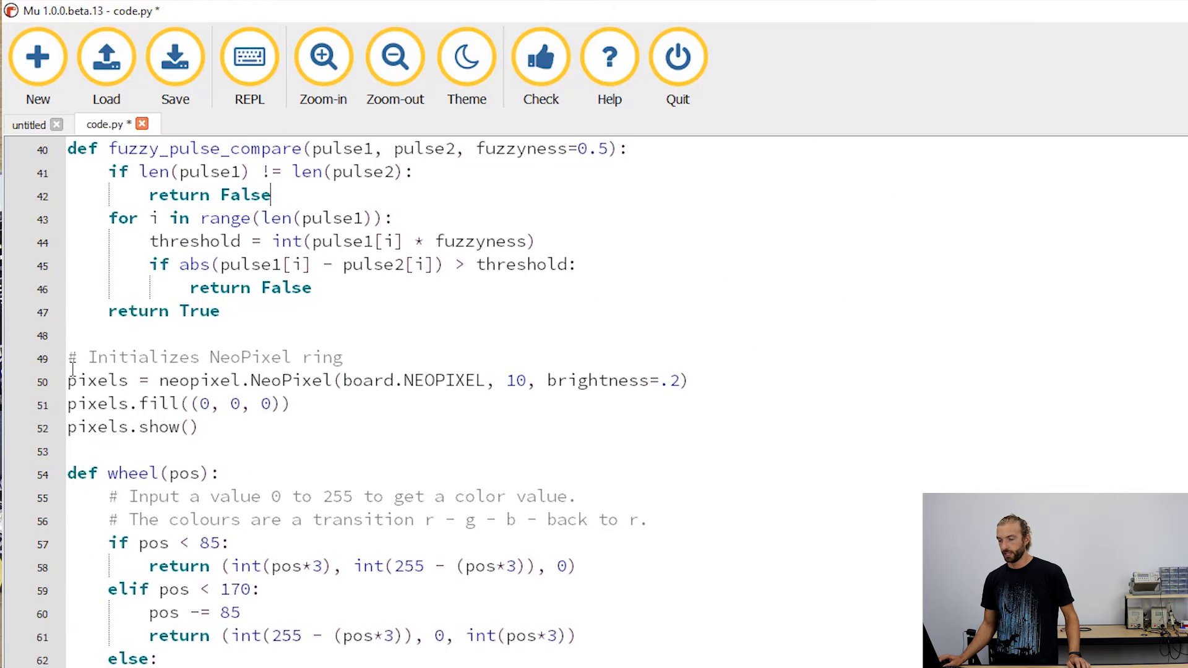
scroll("down", 3)
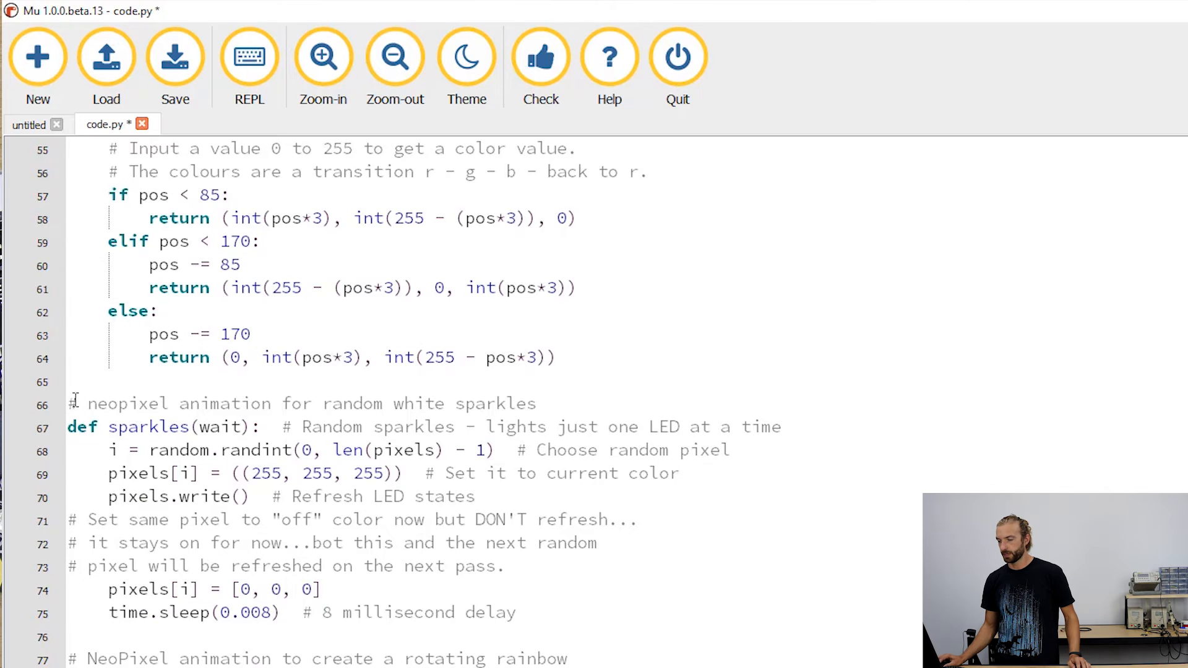
scroll("down", 3)
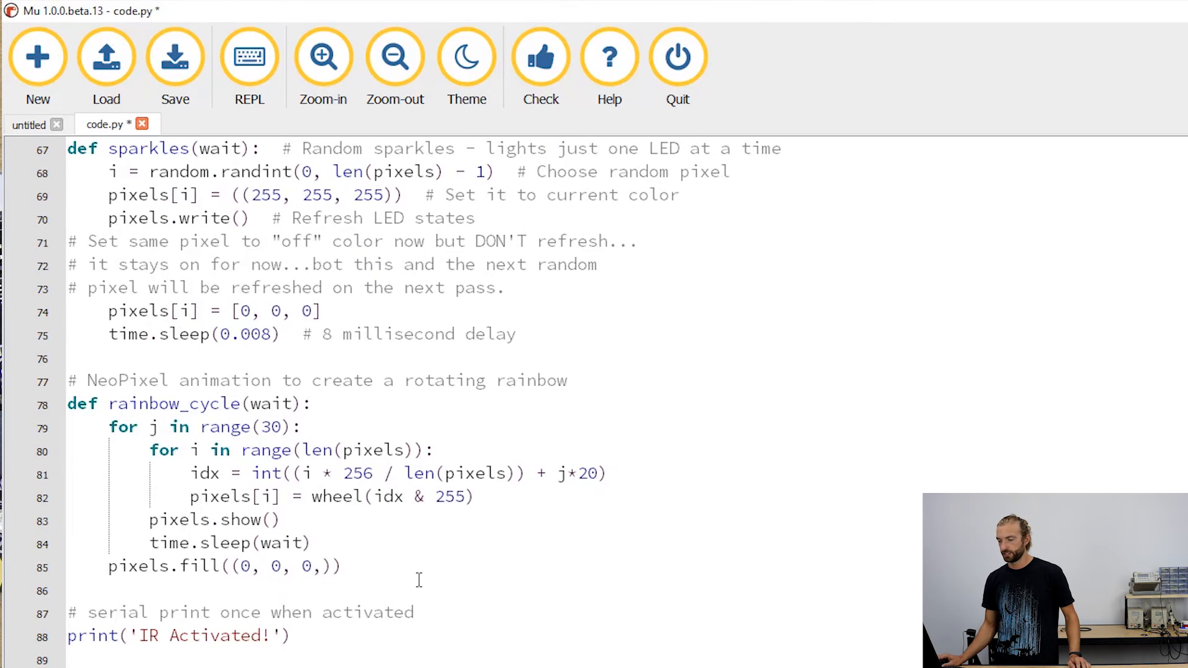
scroll("down", 3)
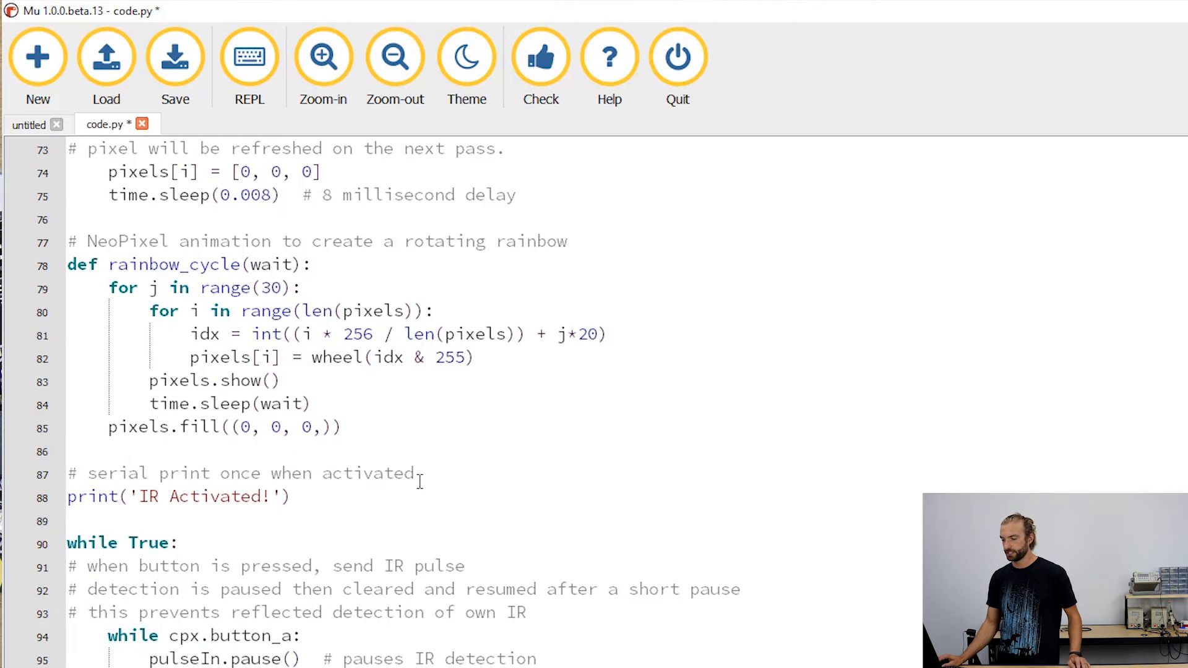
scroll("down", 3)
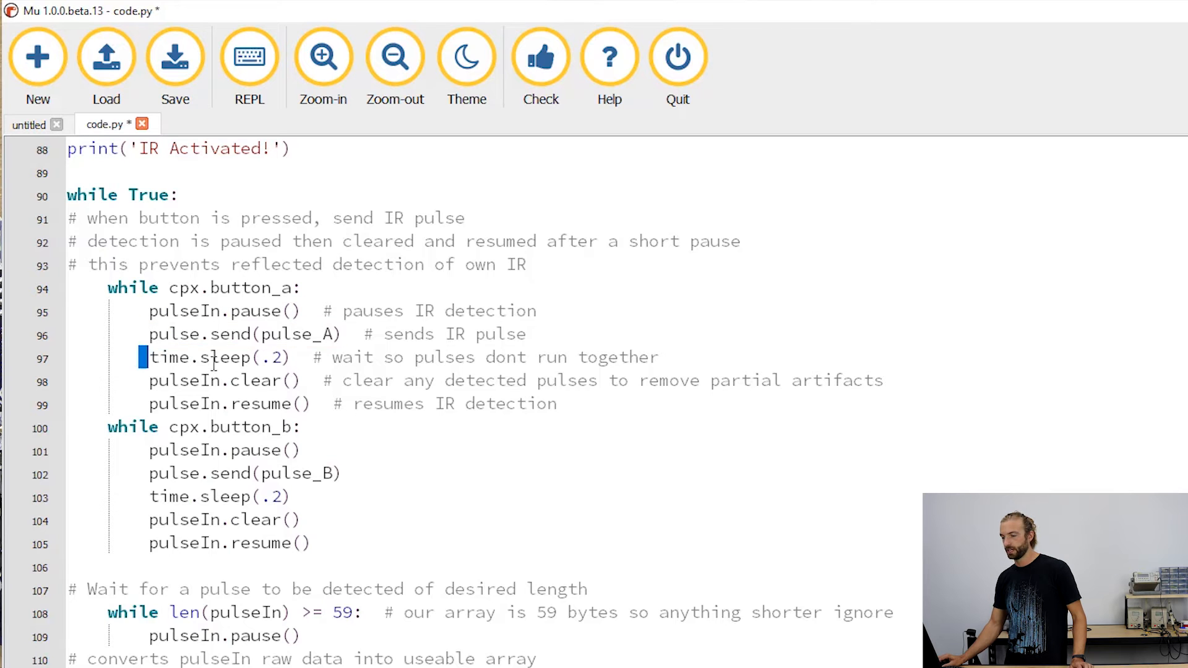
double_click(212, 357)
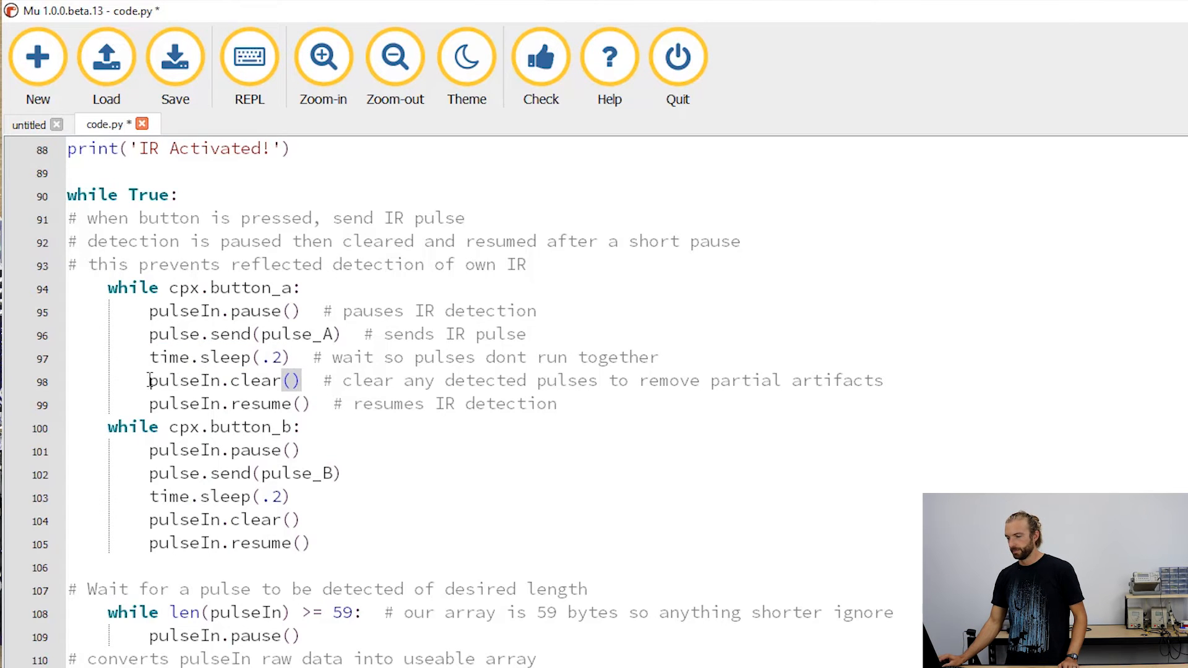
double_click(220, 381)
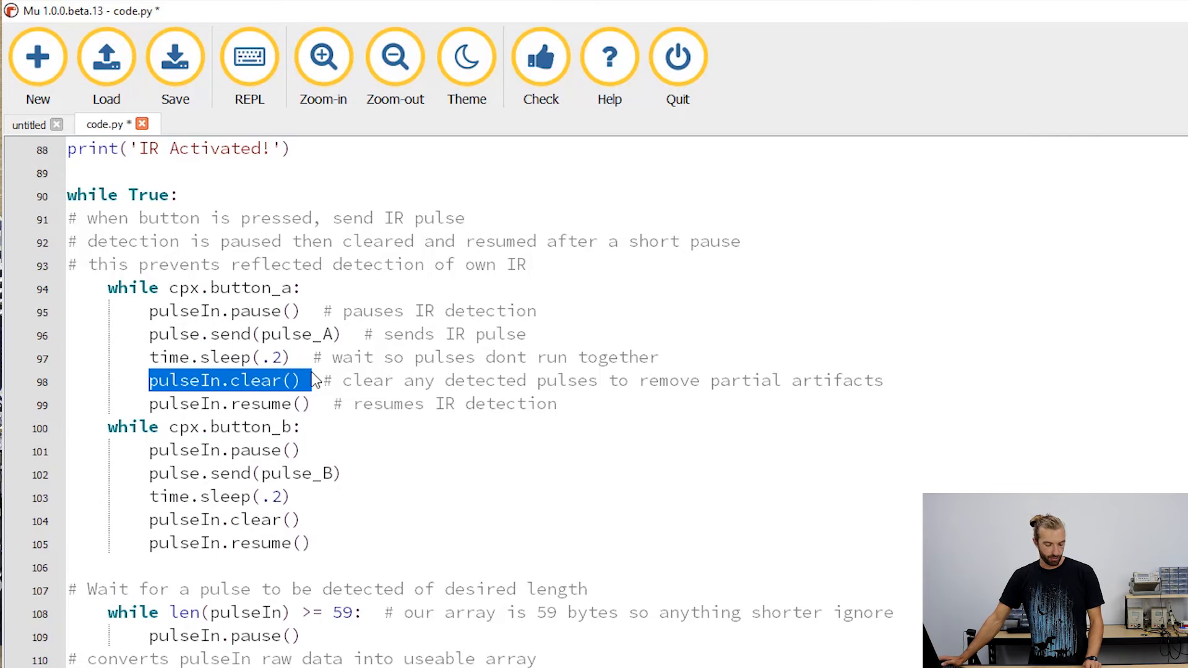
mouse_move(317, 375)
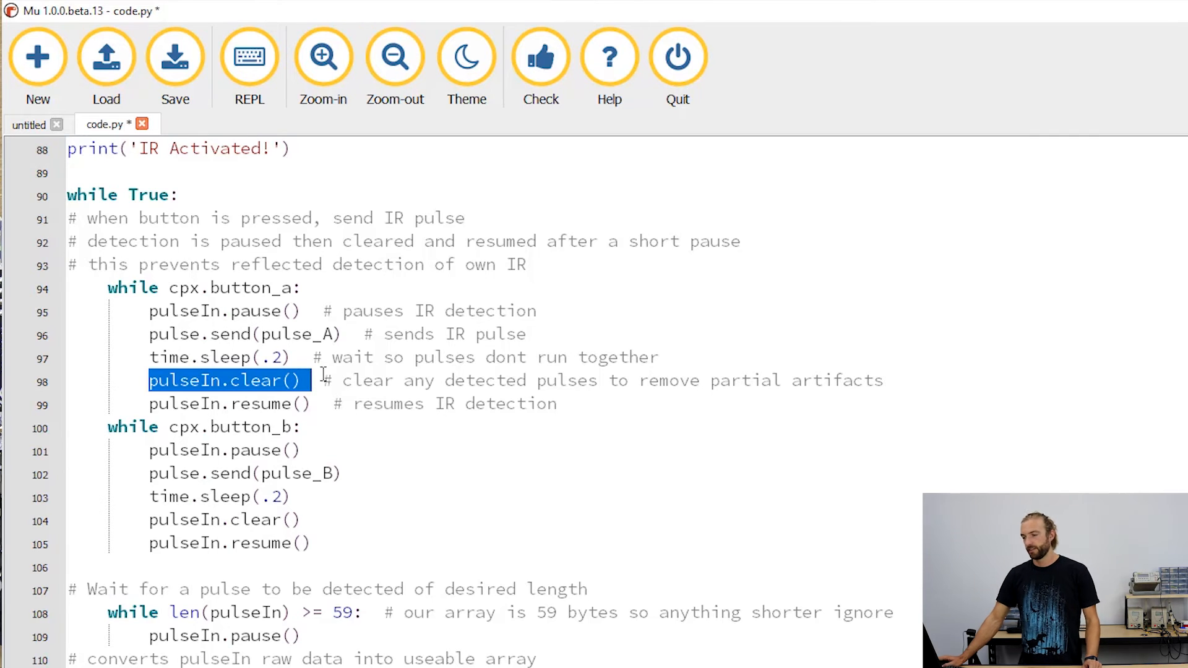
mouse_move(102, 405)
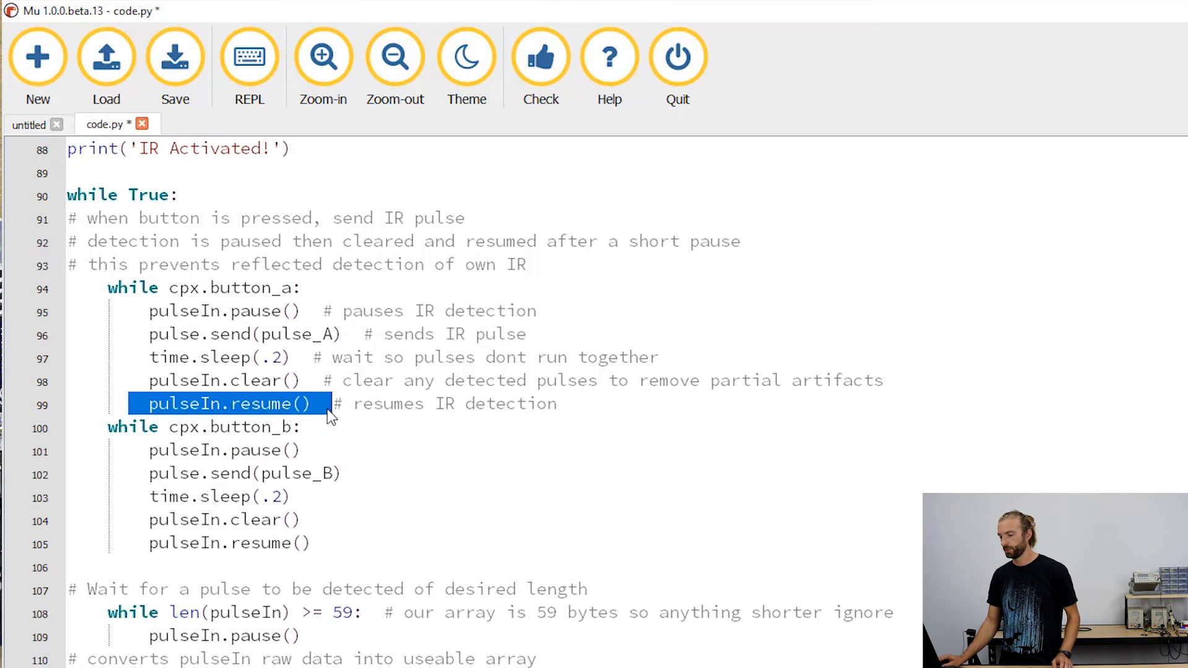
scroll("down", 3)
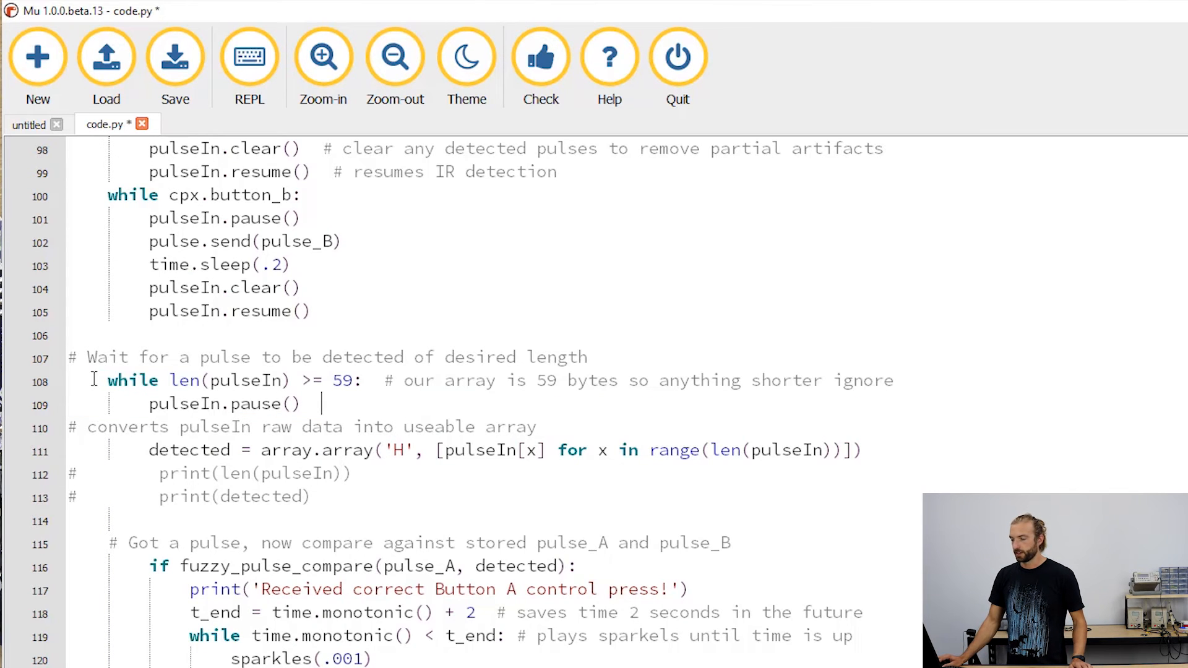
left_click_drag(107, 381, 301, 404)
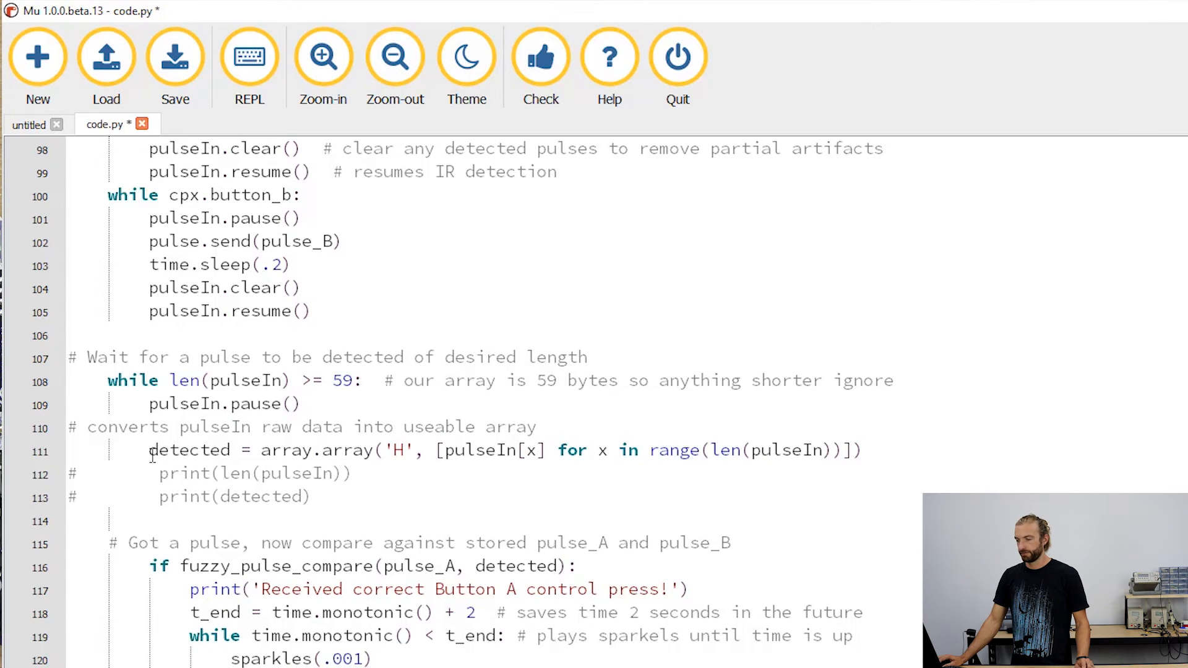
left_click(318, 404)
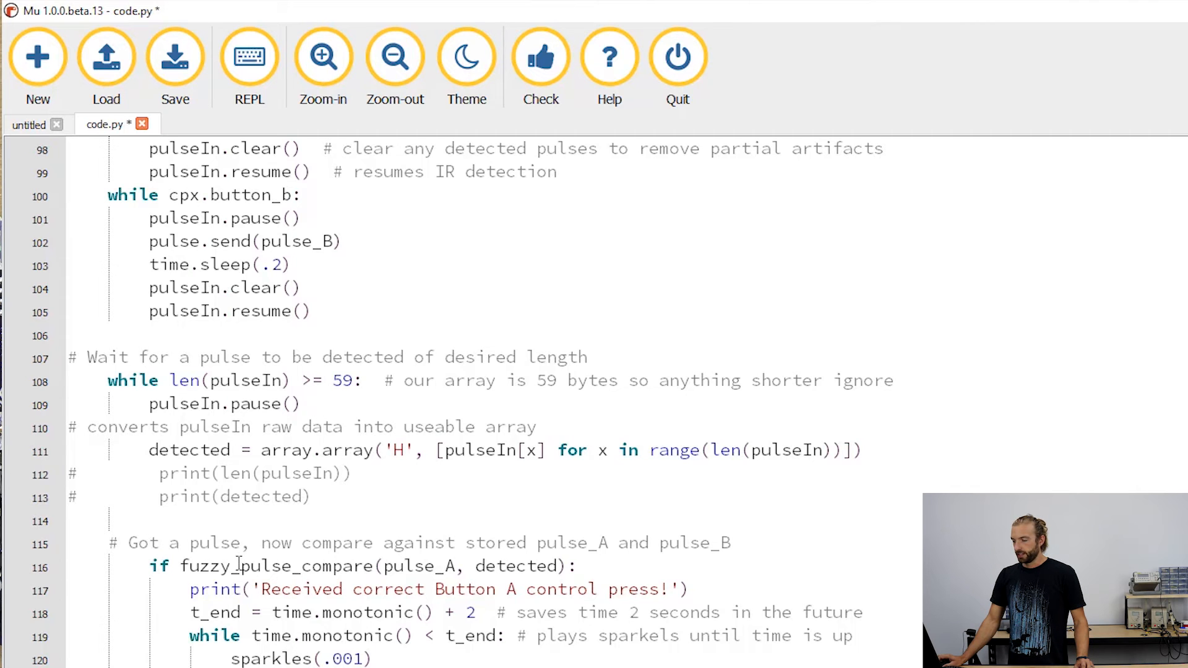
triple_click(364, 566)
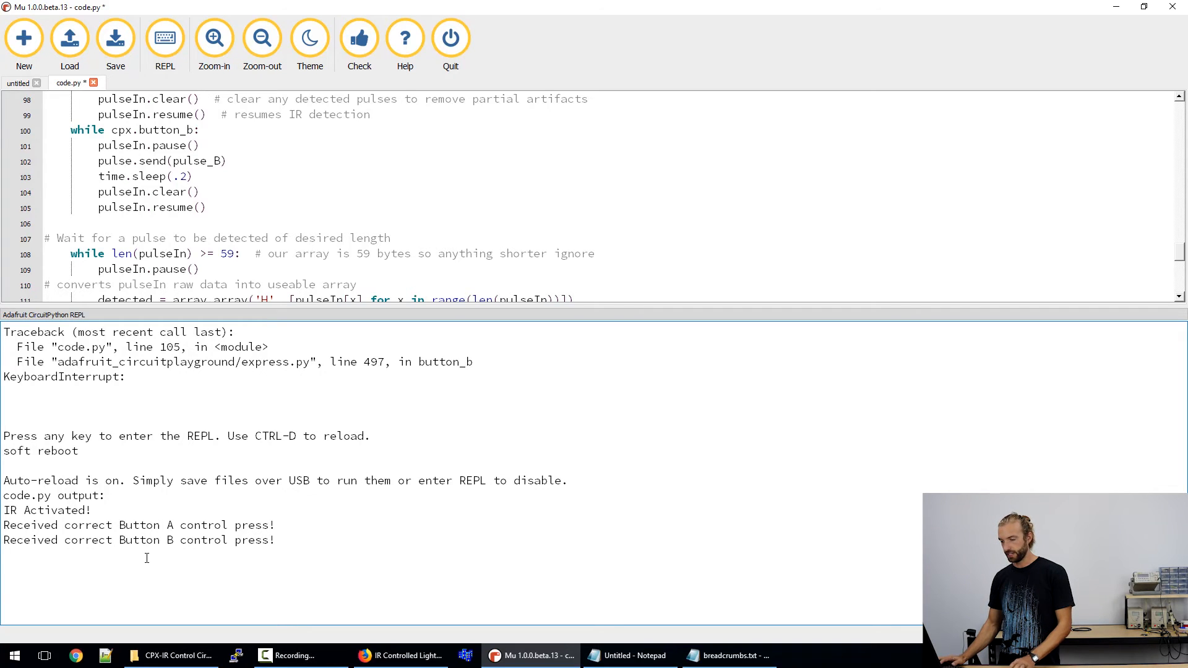
Switch to the blank untitled tab and reopen the REPL console to the board
left_click(18, 83)
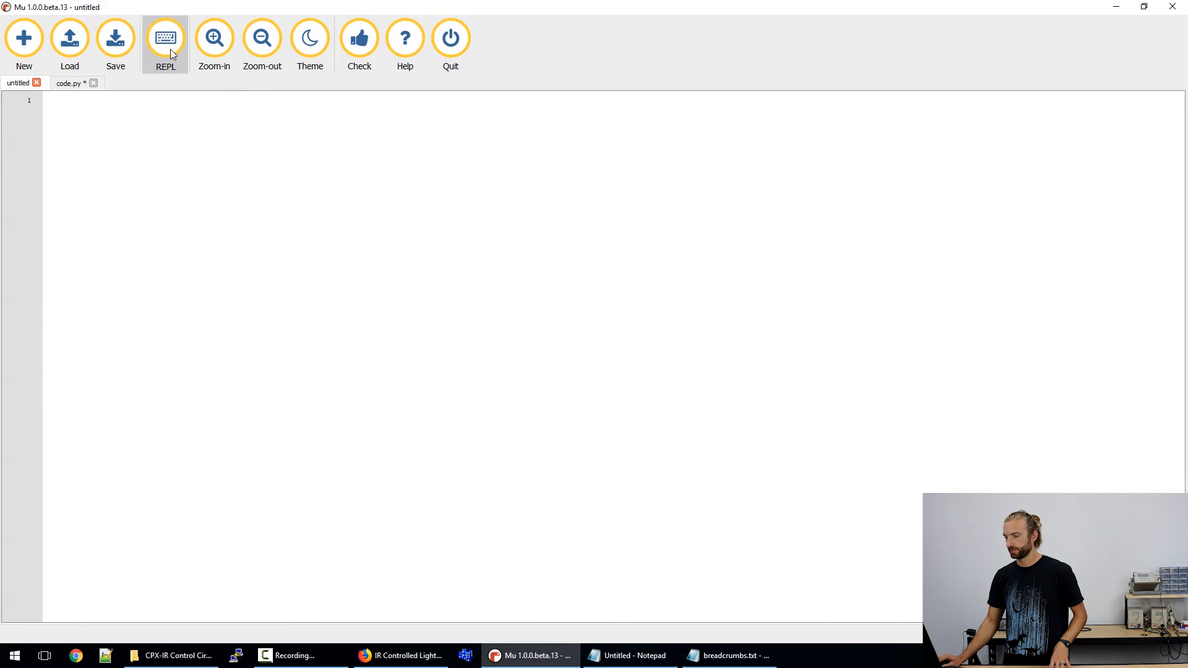
left_click(165, 38)
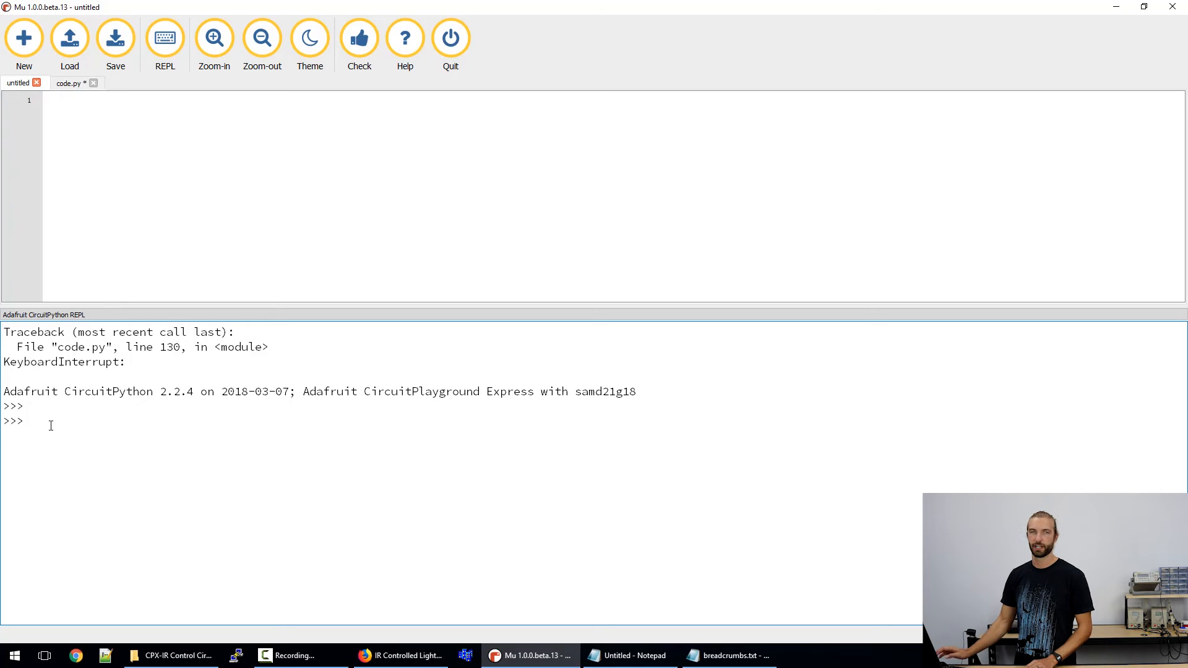
Enter import board, import pulseio and import array at the CircuitPython prompt
left_click(30, 422)
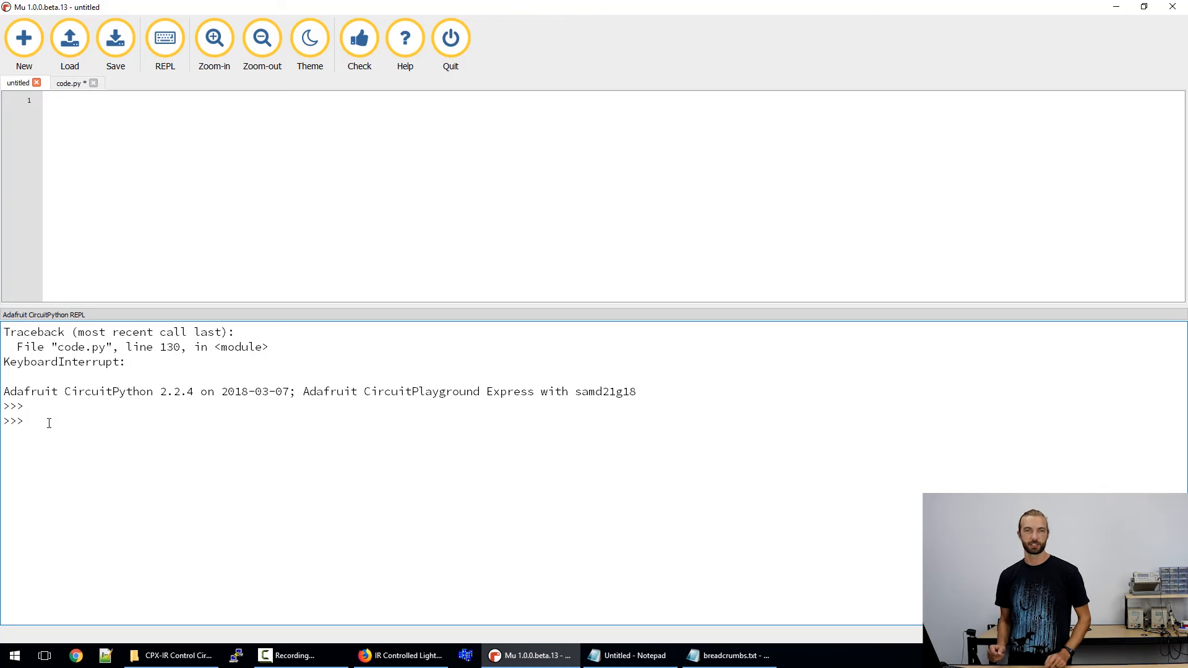
left_click(26, 421)
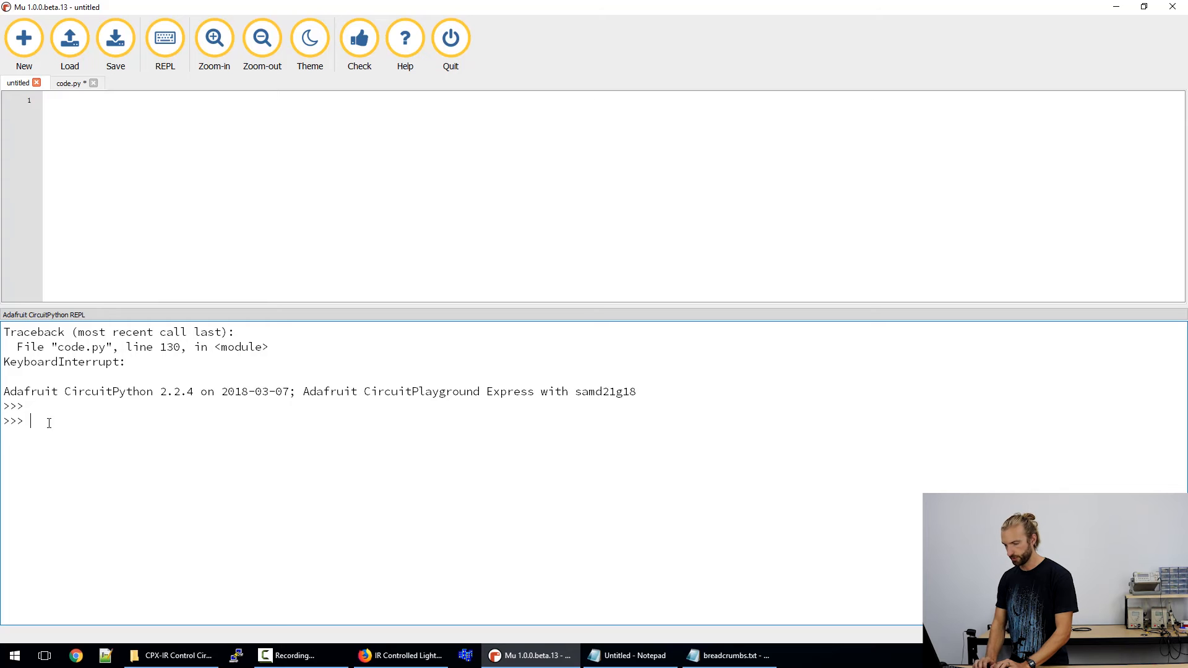
type("import")
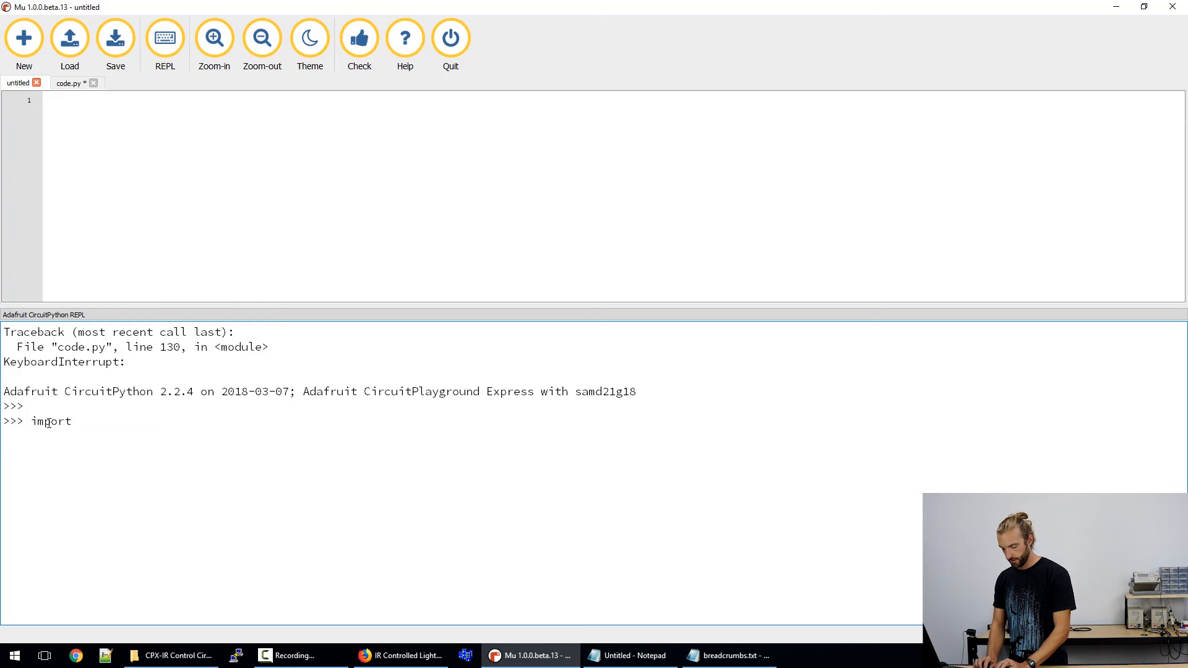
type("board")
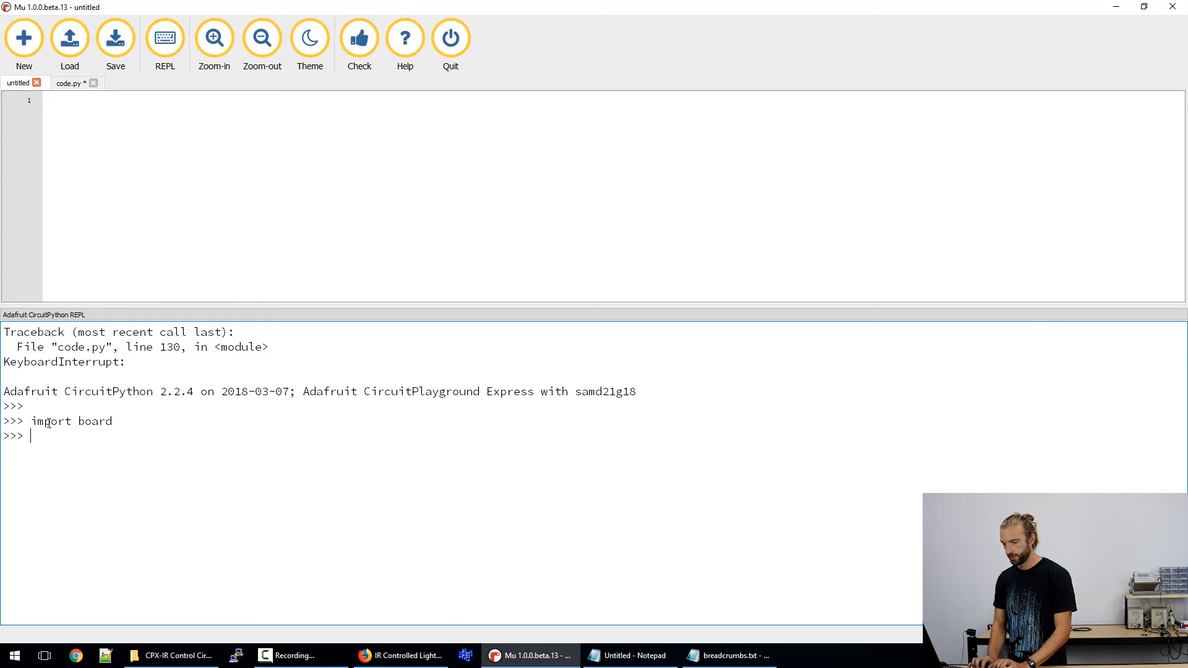
type("import")
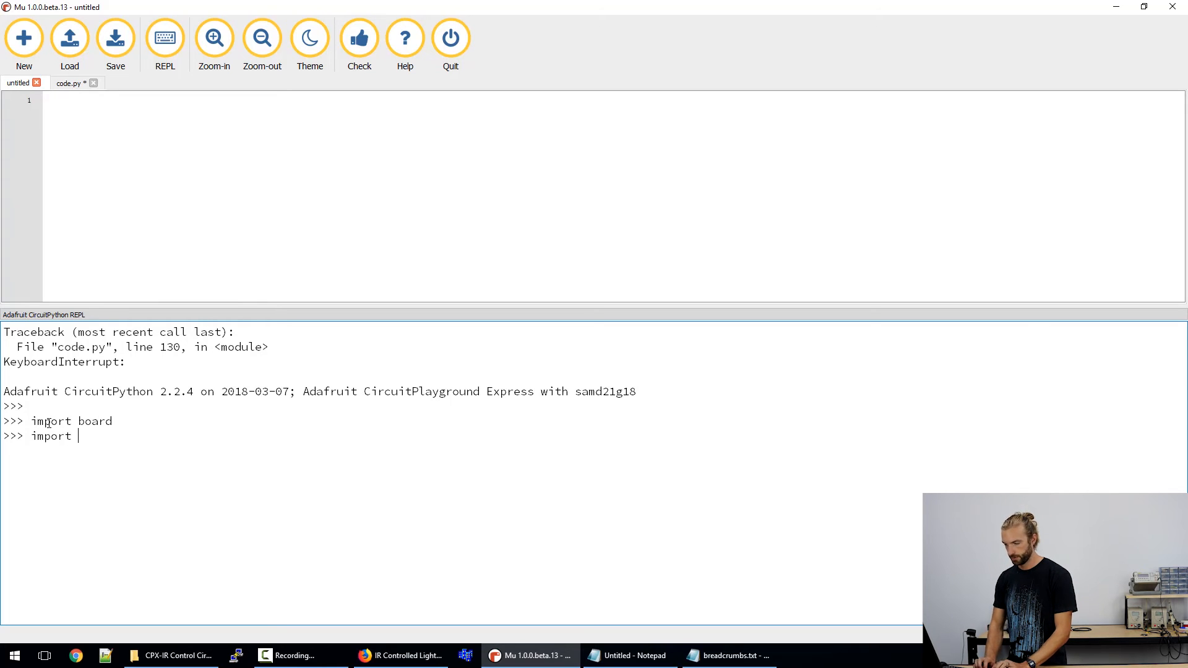
type("pulseio")
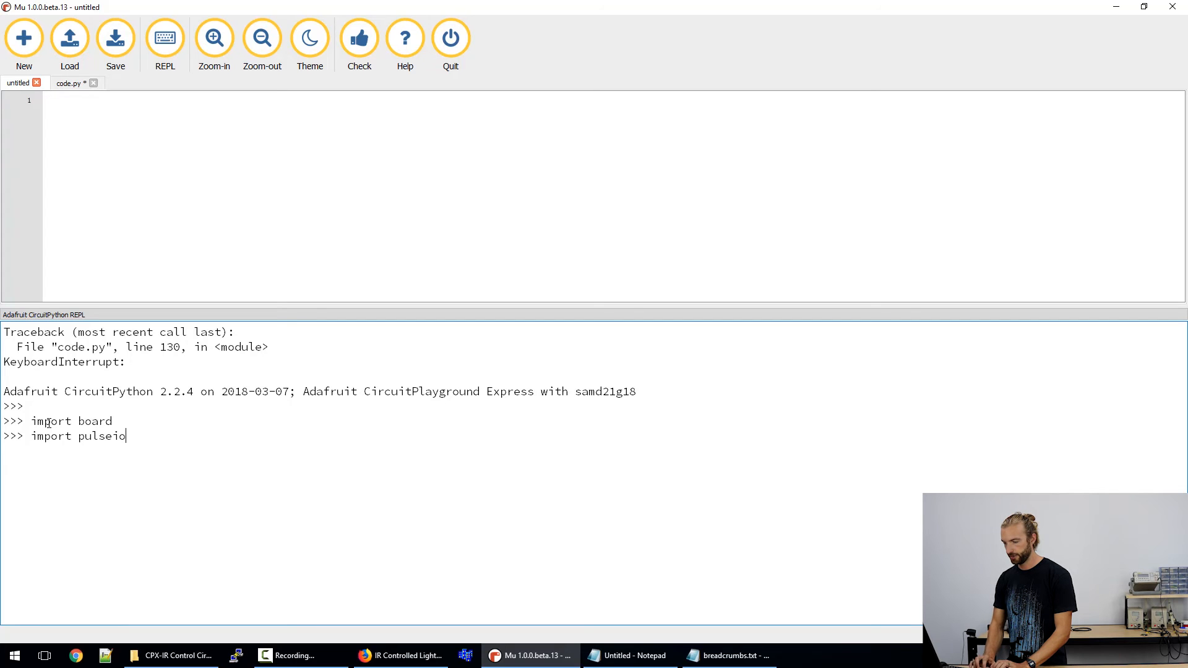
type("import array")
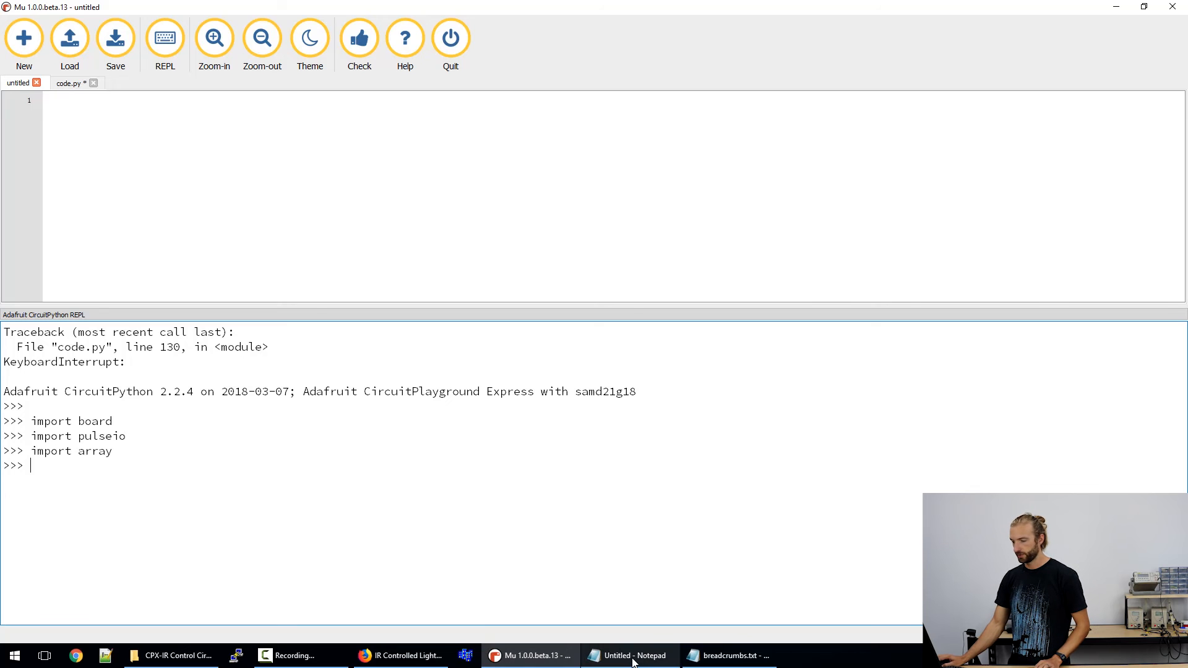
left_click(629, 655)
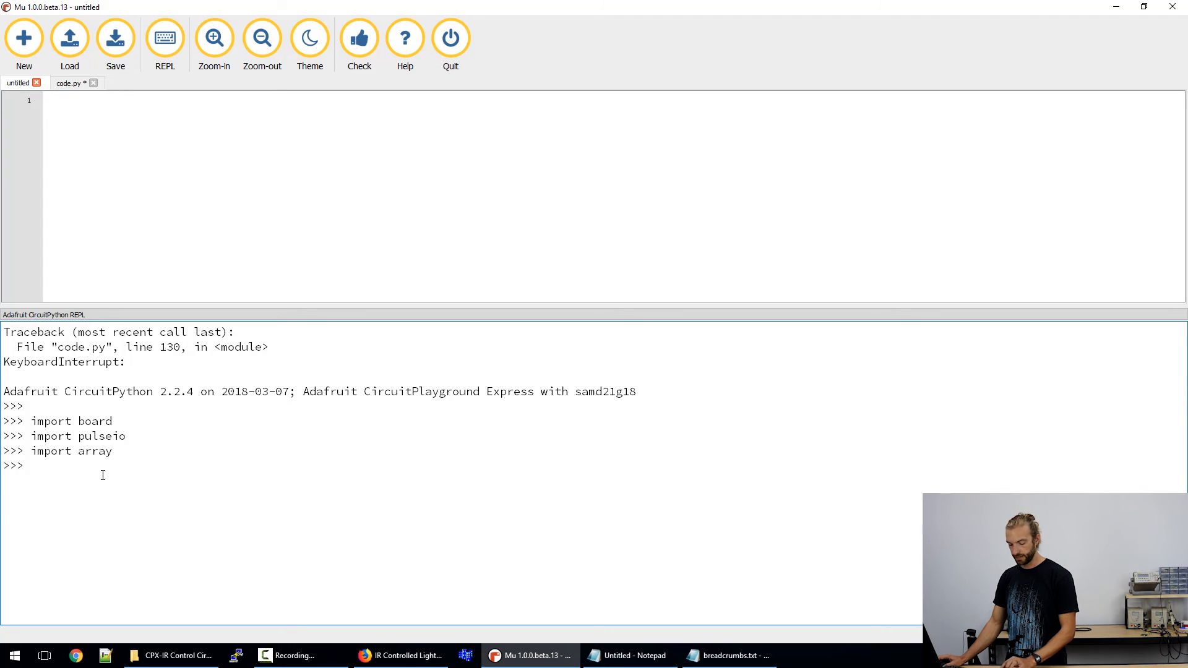
Create ir_read = PulseIn(board.IR_RX, maxlen=100, idle_state=True), then retry len(ir_read) after a SyntaxError
type("ir_read = pulseio.PulseIn(board.IR_RX, maxlen=100, idle_state=True)")
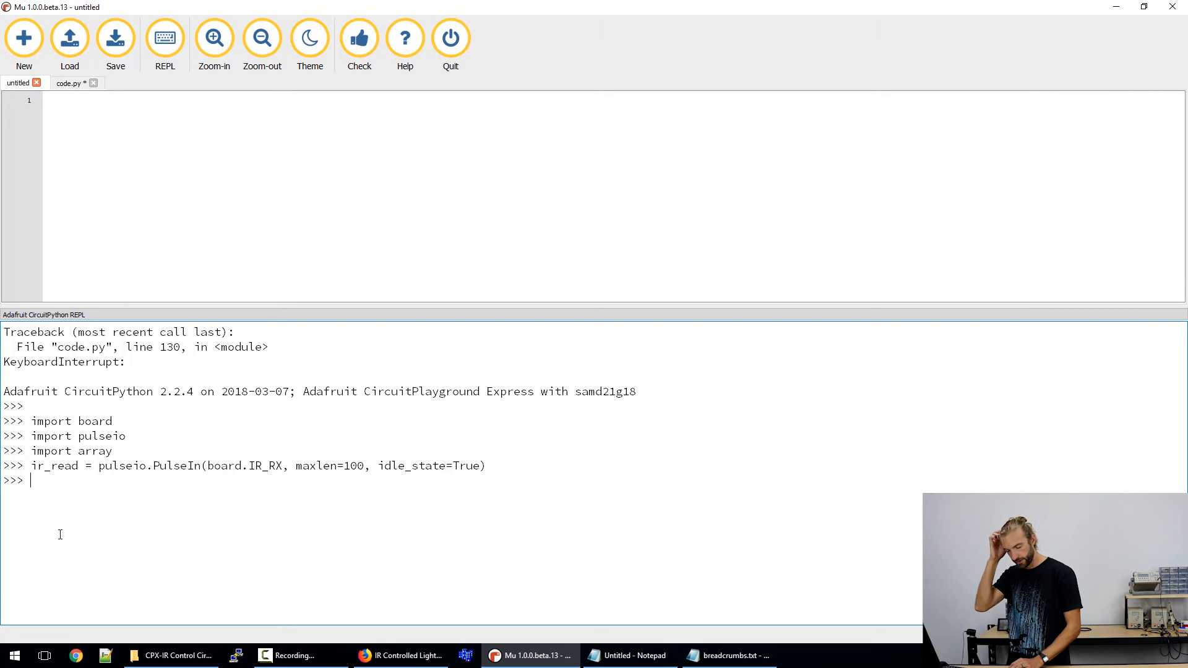
type("len(")
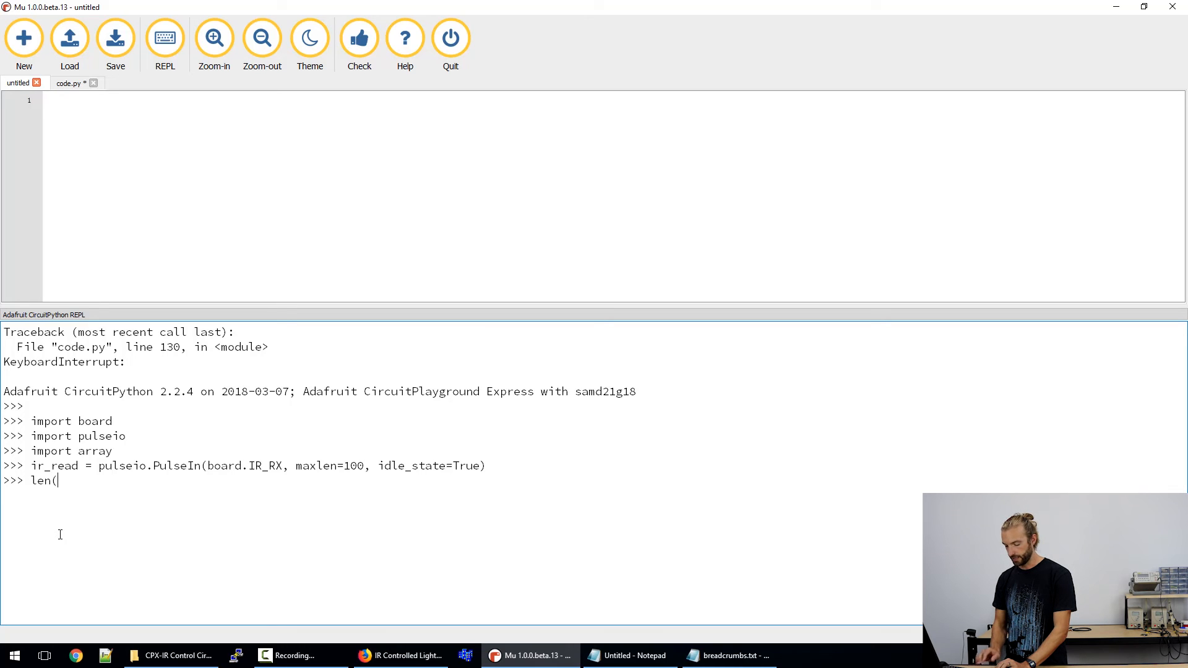
type("ir")
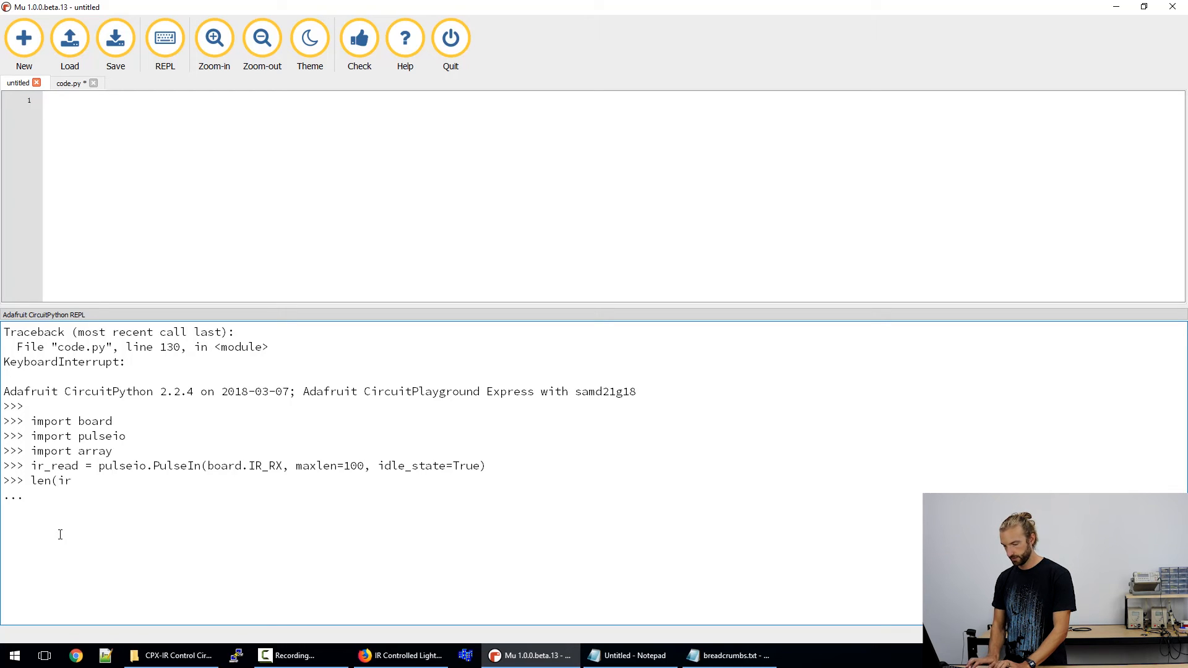
type("_read")
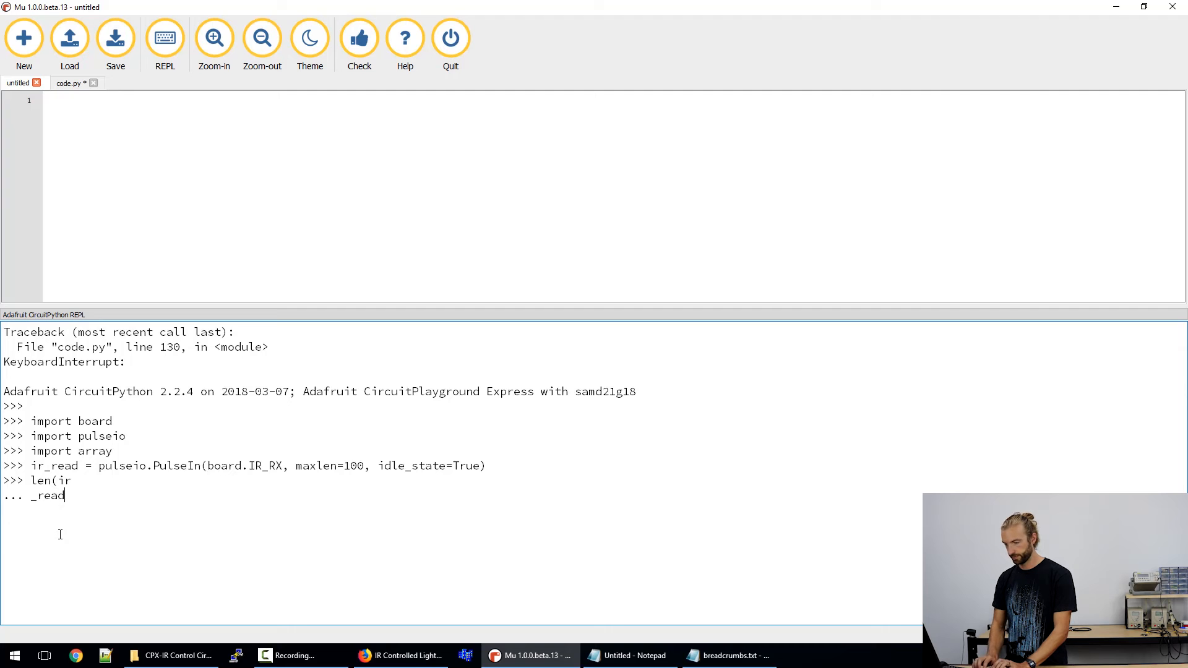
key("enter")
type(")")
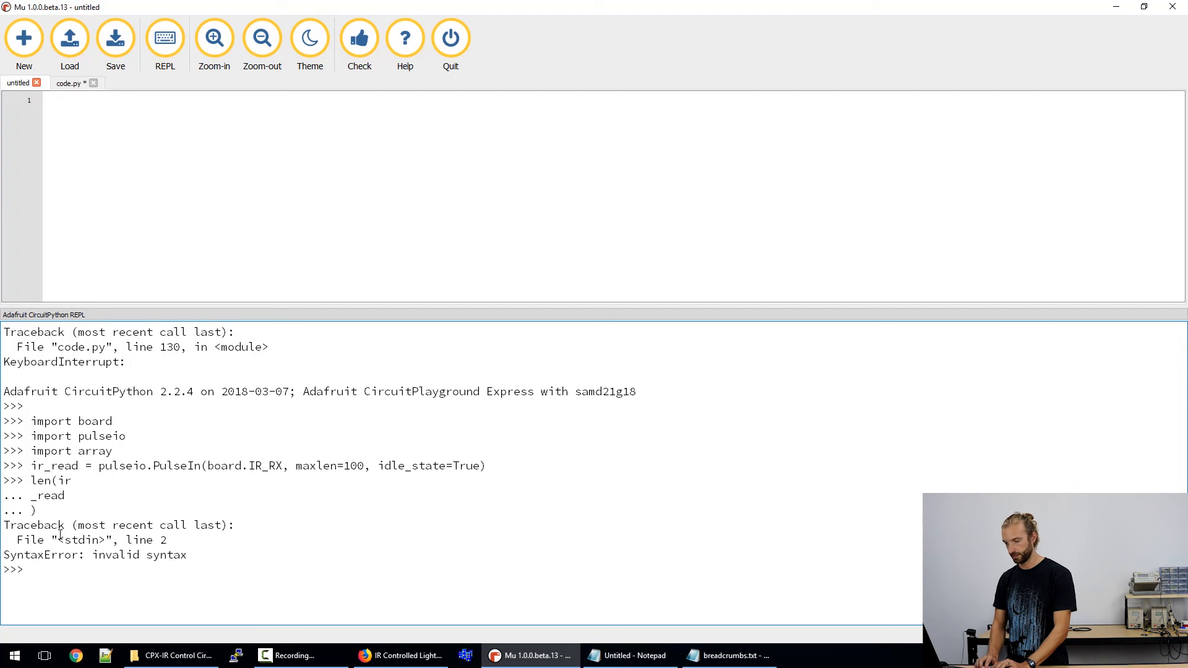
type("len(")
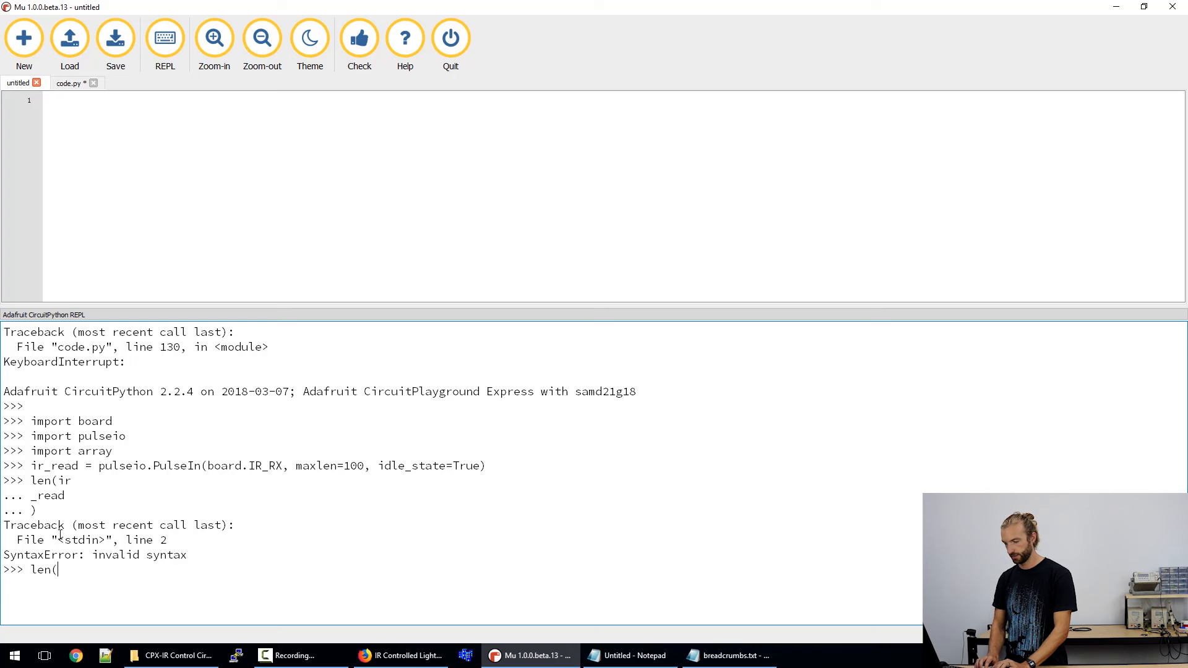
type("ir_read")
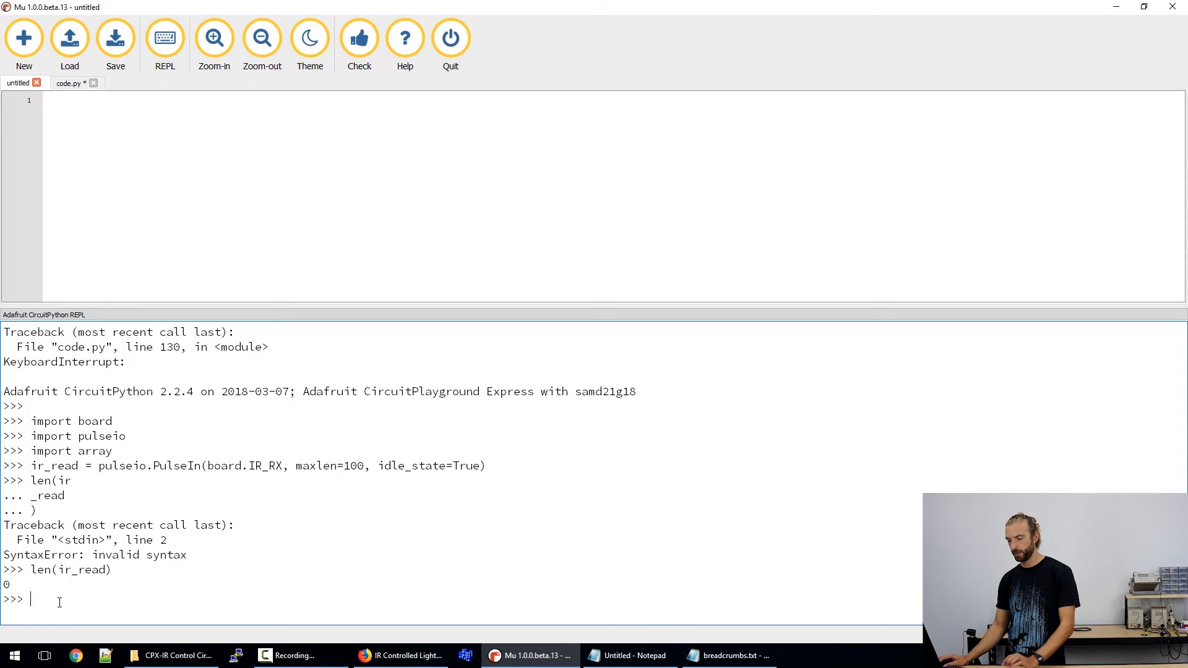
Run len(ir_read) to see 59 pulses, then run ir_read.pause()
type("len(")
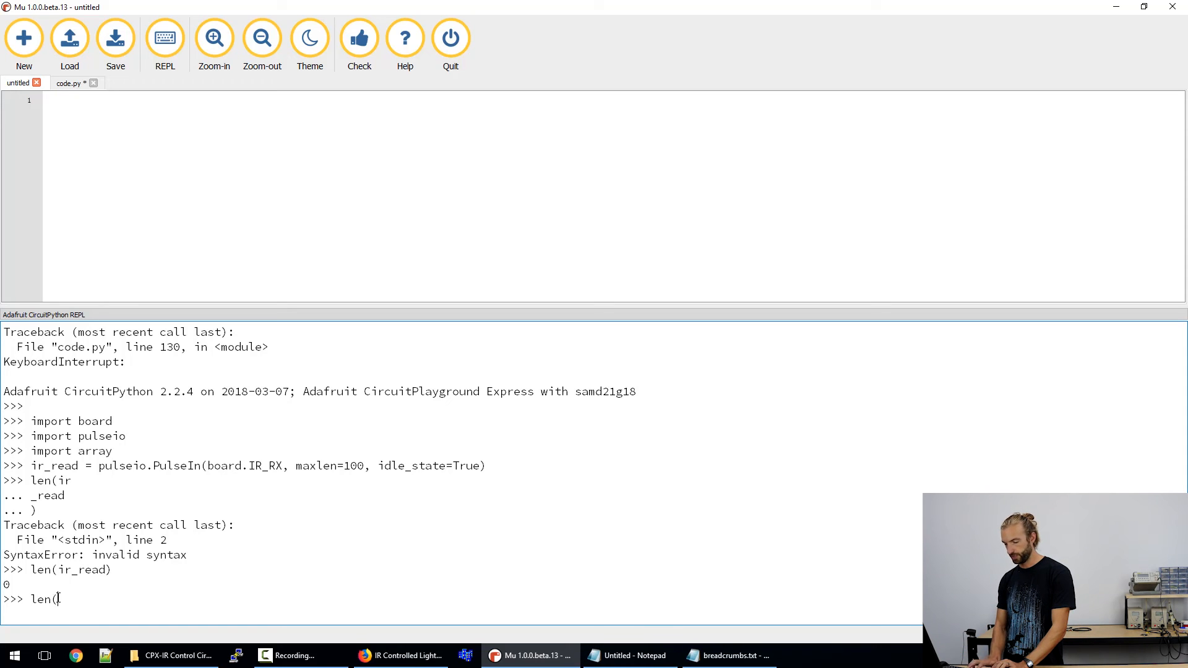
type("ir_read")
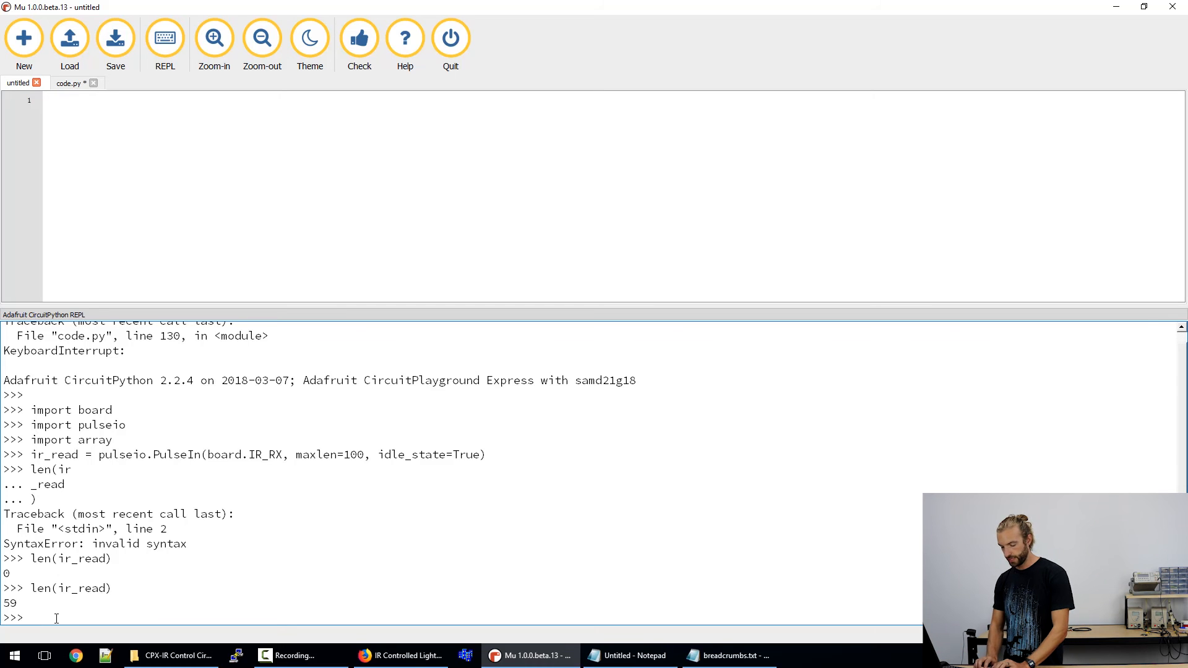
type("ir_")
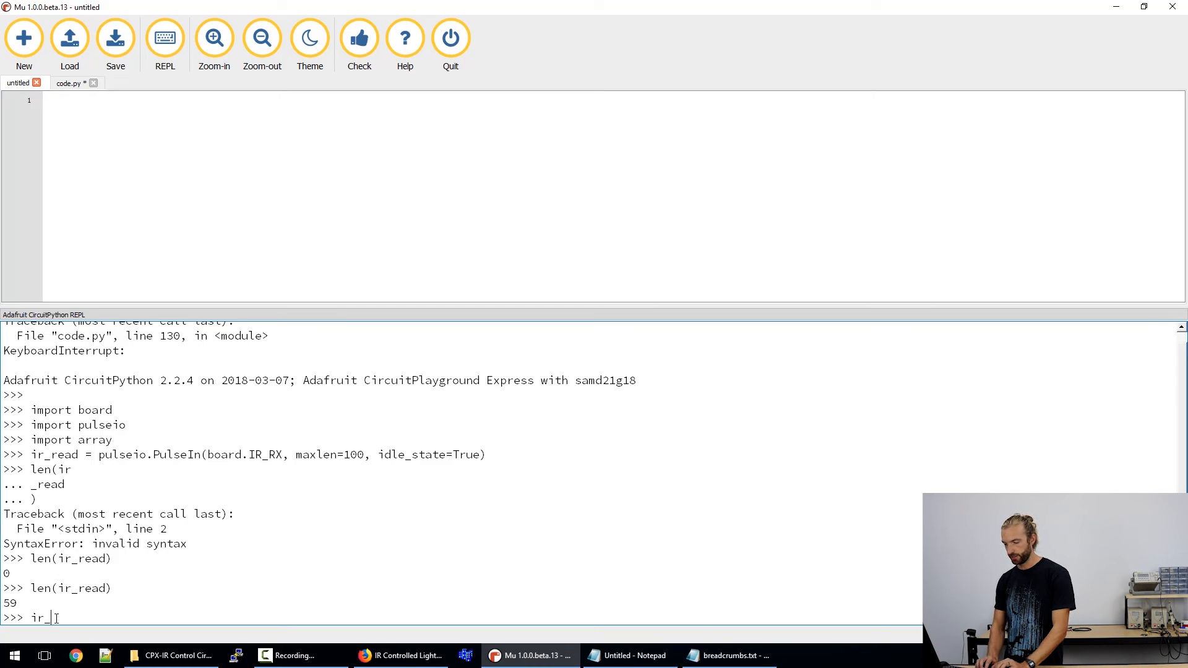
type("read")
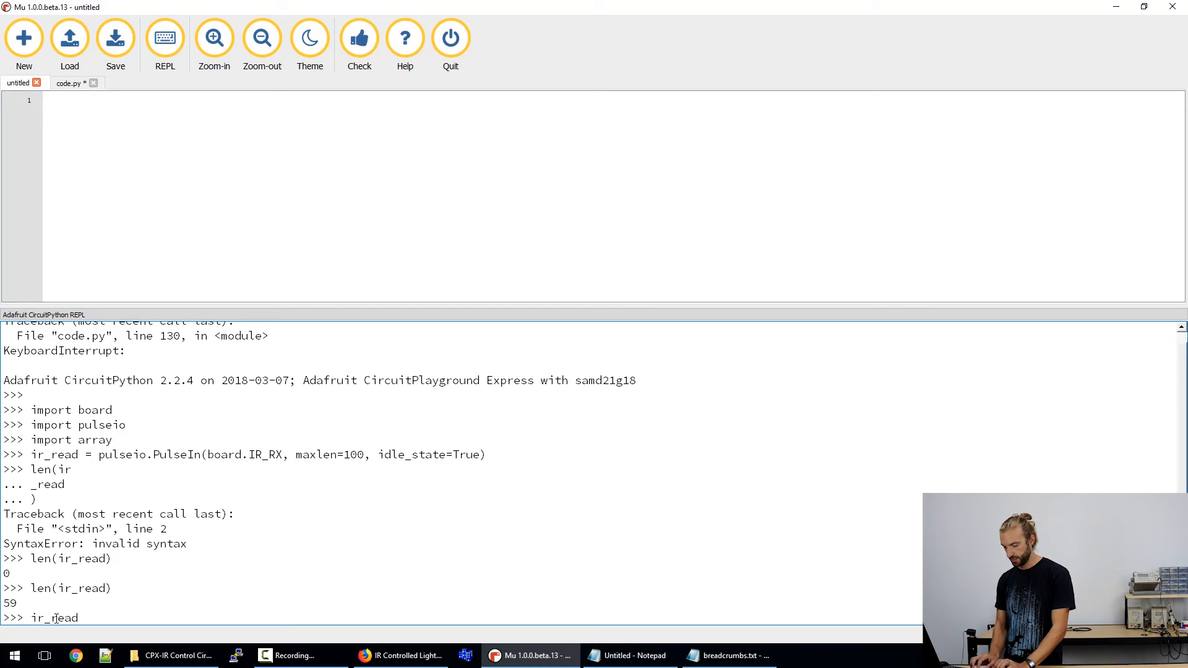
type(".pause(")
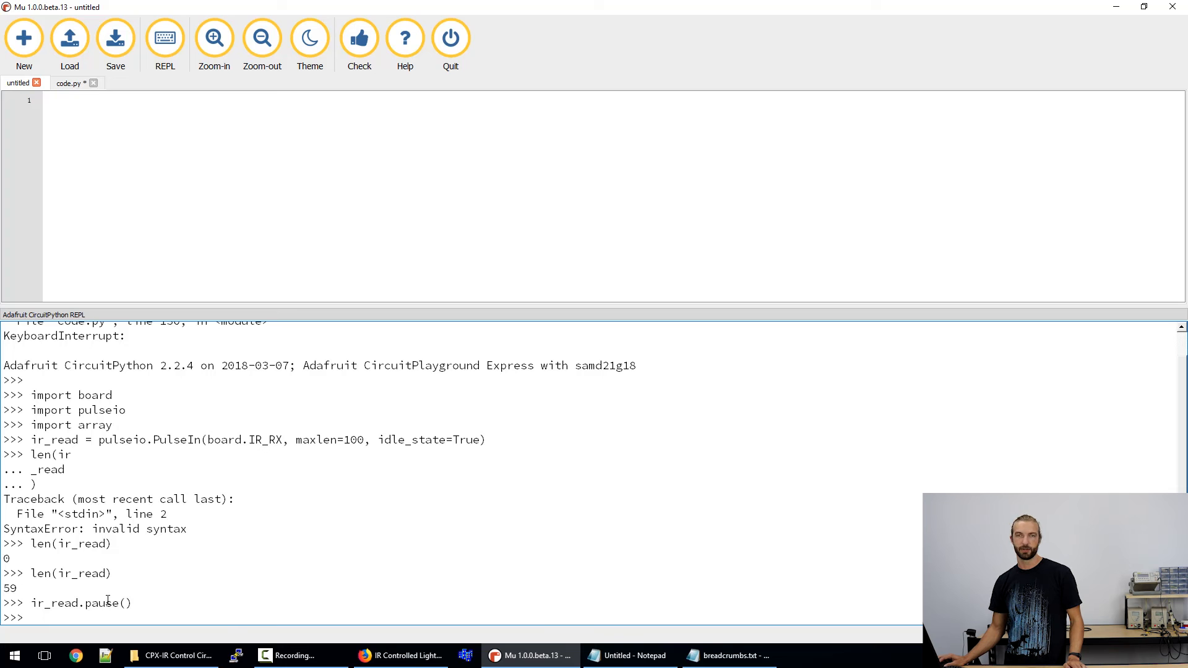
mouse_move(743, 646)
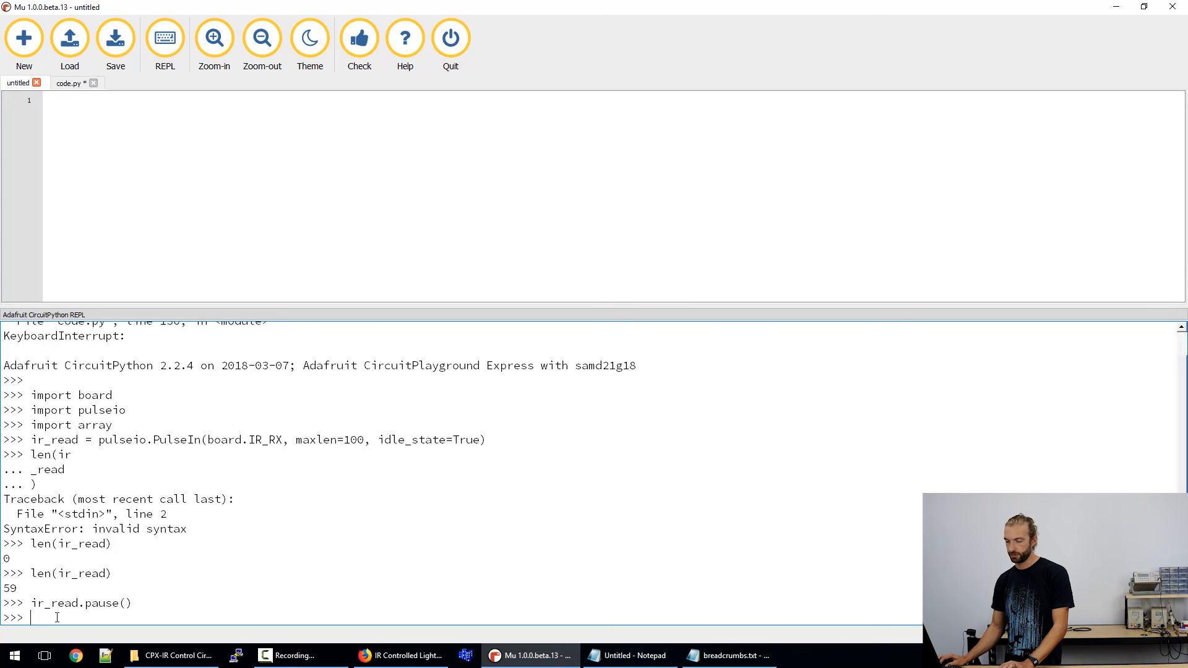
mouse_move(338, 351)
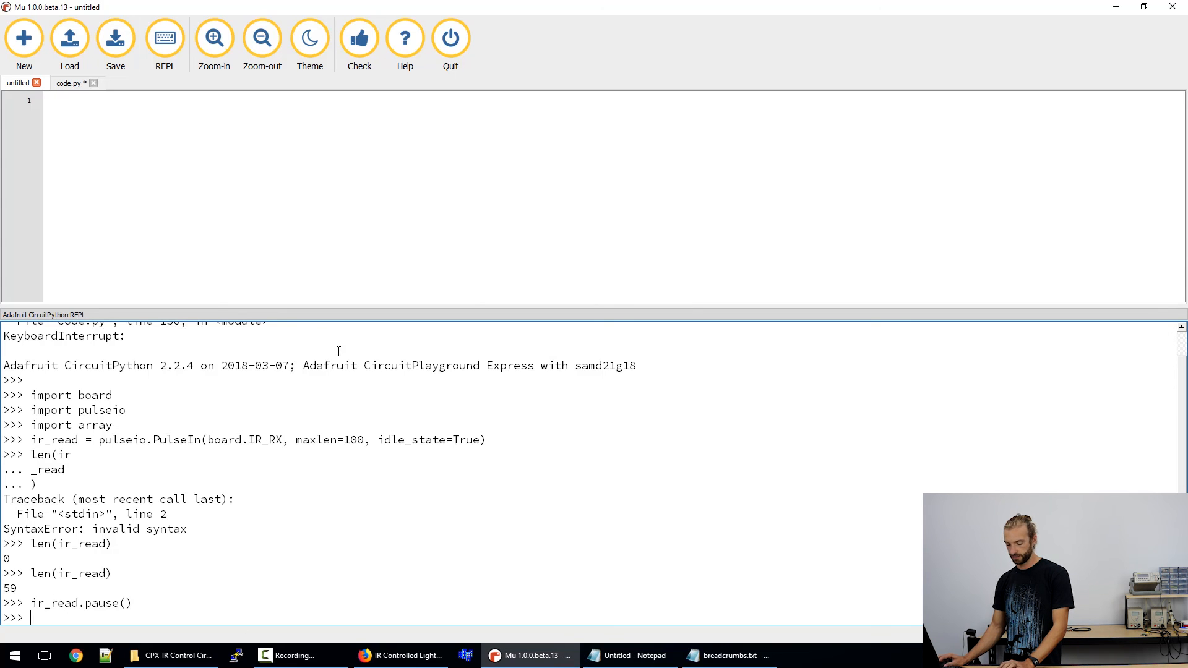
Build on_command as an 'H' array from ir_read, print it, and select the output
type("on_command = array.array('H', [ir_read[x] for x in range(len(ir_read))])")
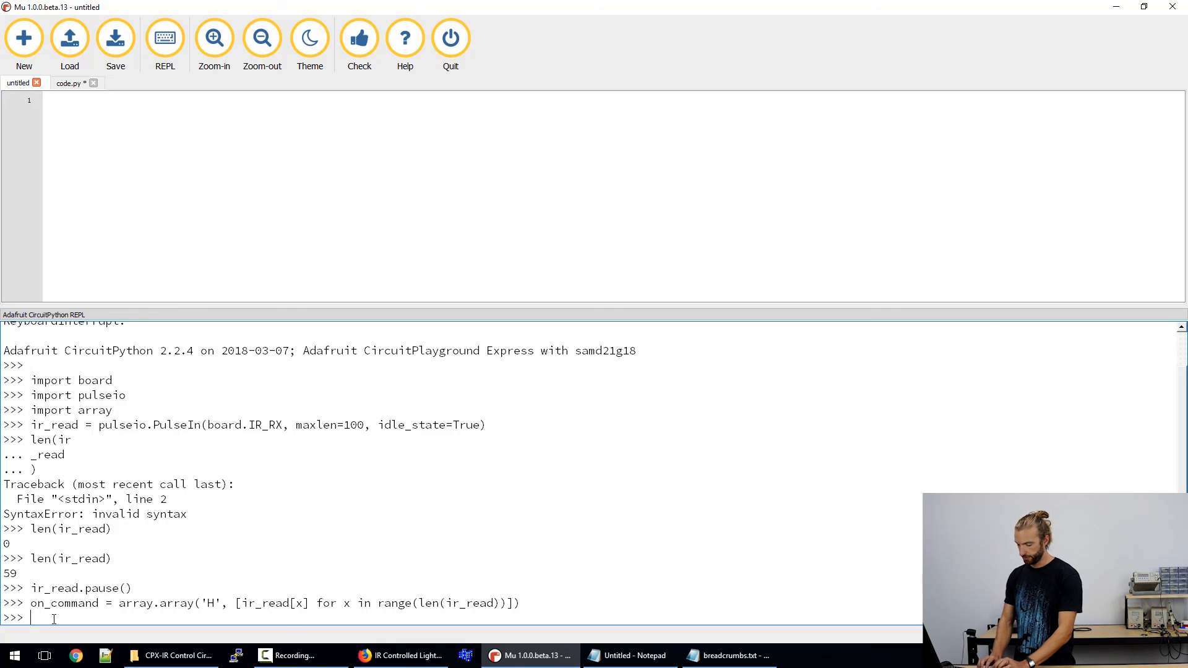
type("on-")
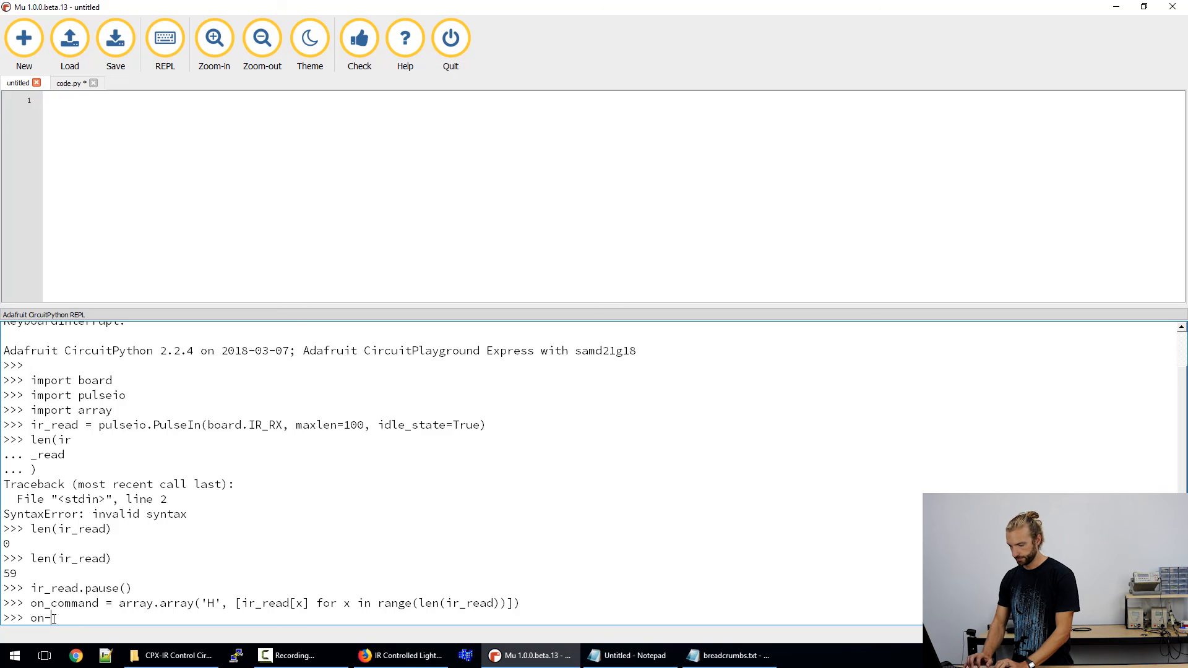
type("command")
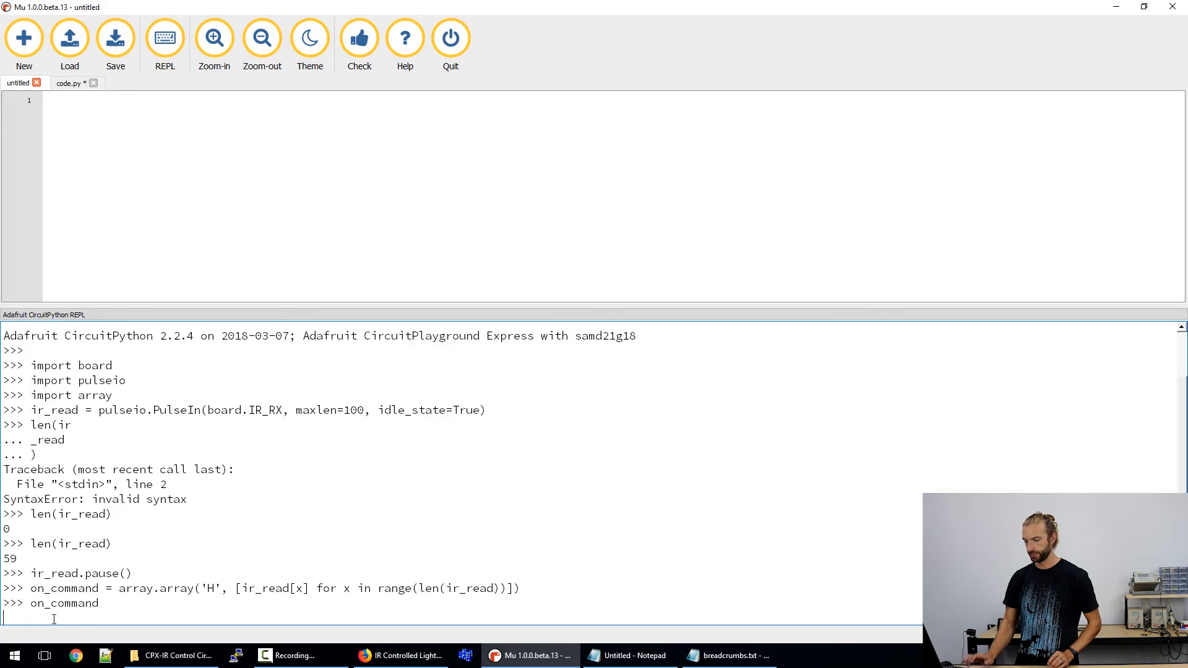
key("enter")
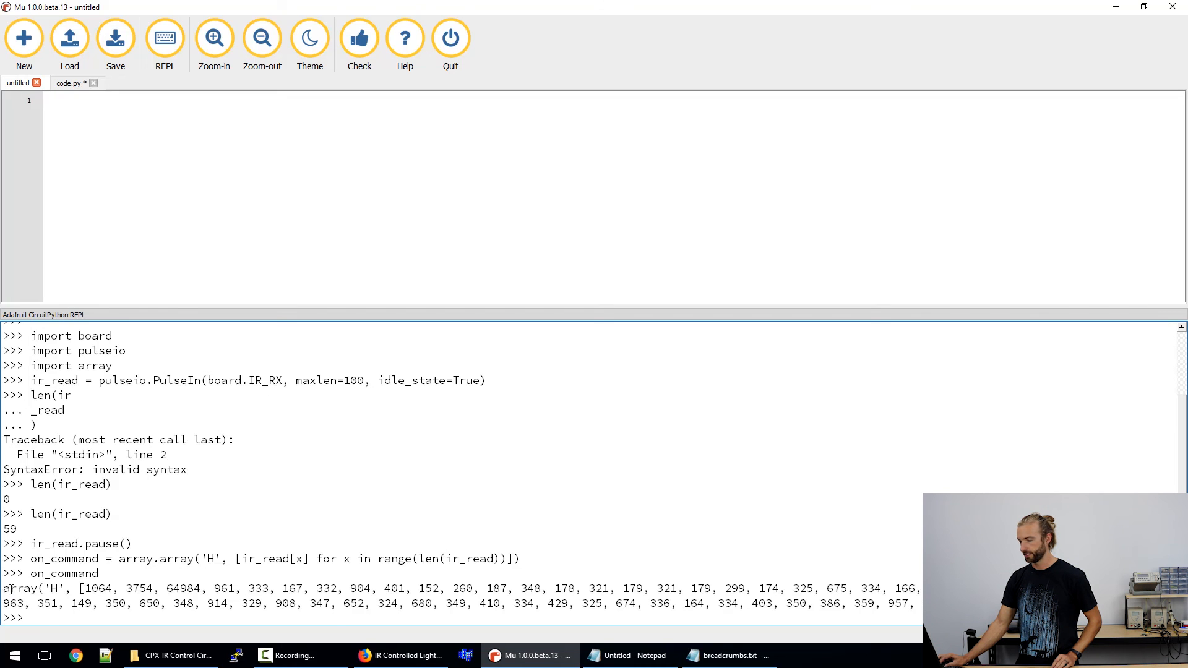
left_click_drag(3, 588, 917, 611)
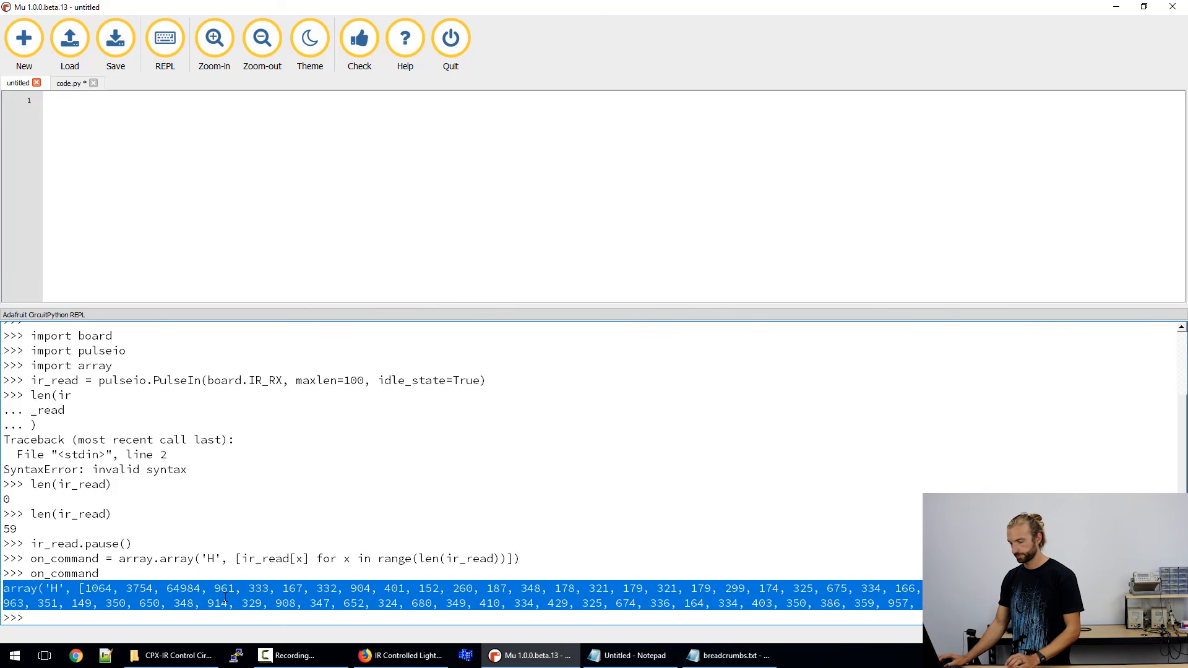
Paste the on_command pulse array as line 1 of the untitled tab
right_click(122, 129)
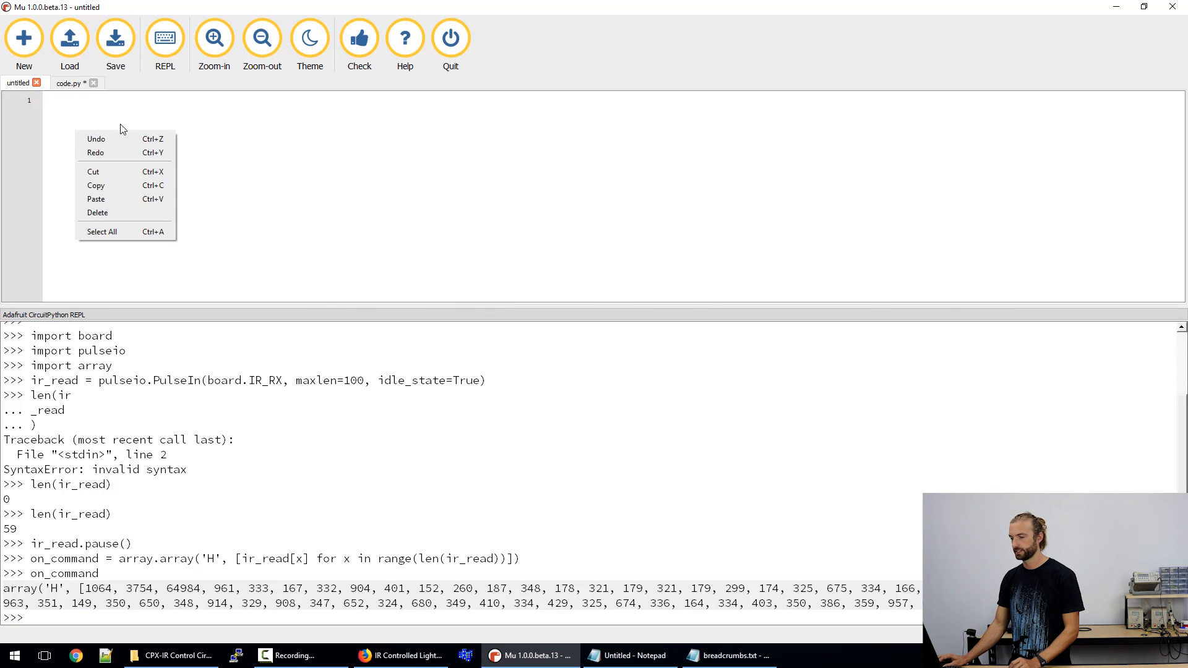
left_click(95, 199)
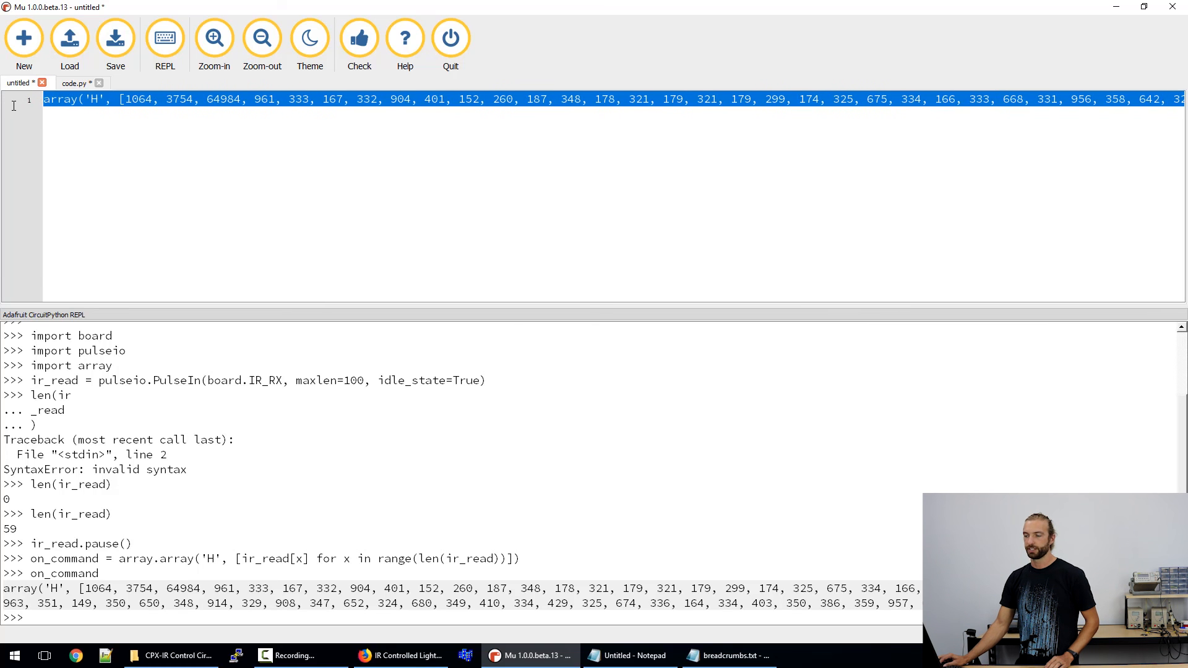
left_click(193, 111)
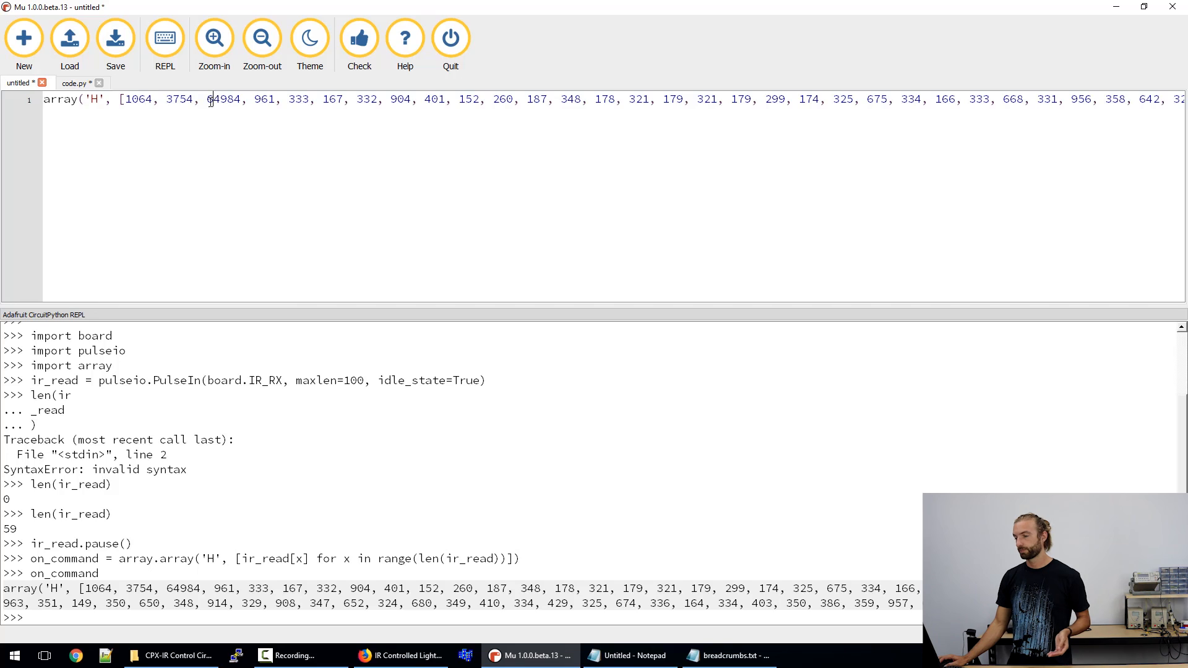
mouse_move(236, 158)
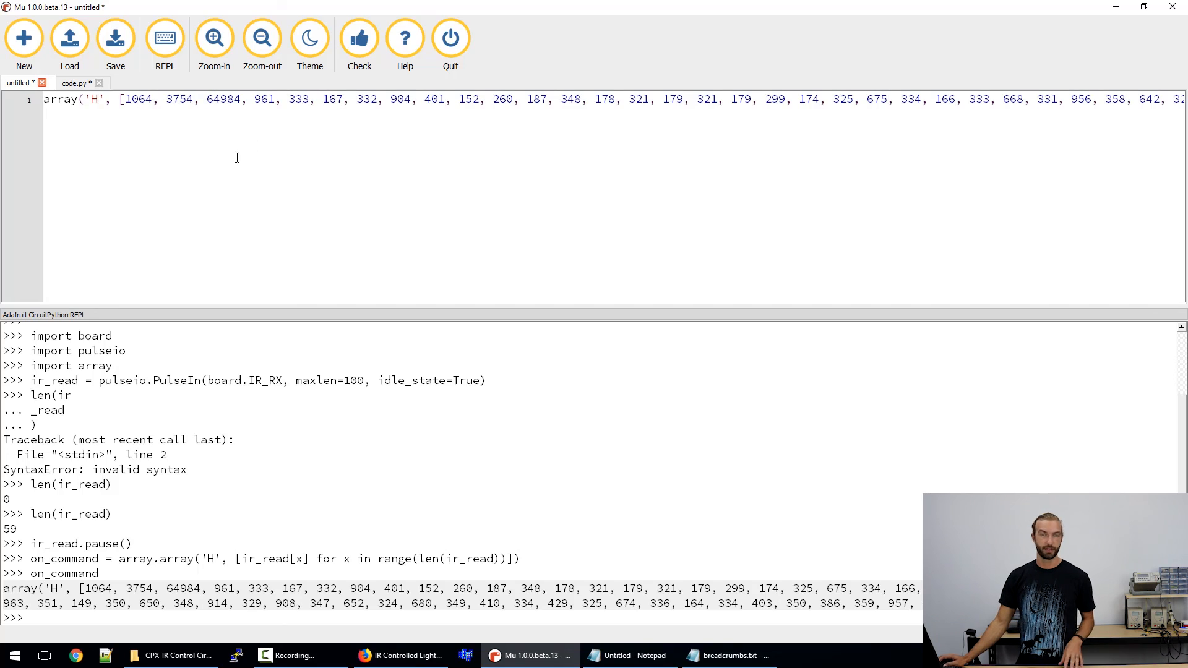